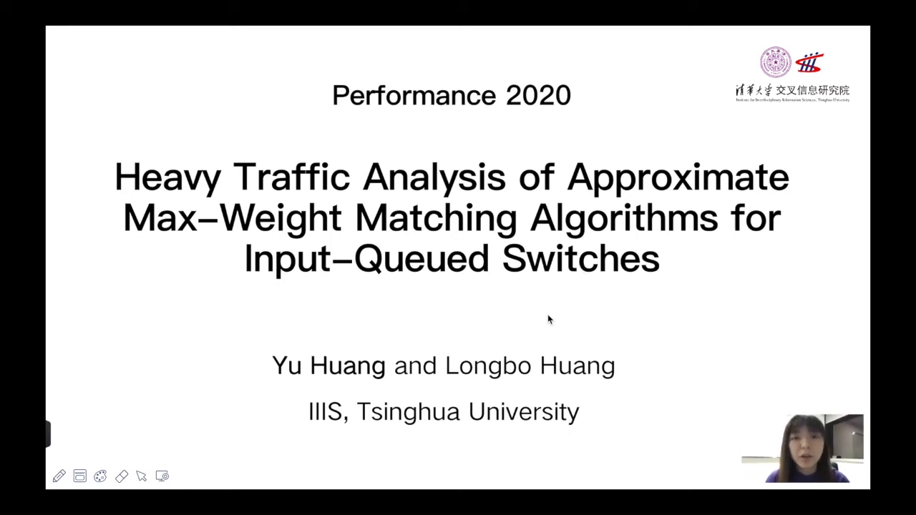
mouse_move(570, 336)
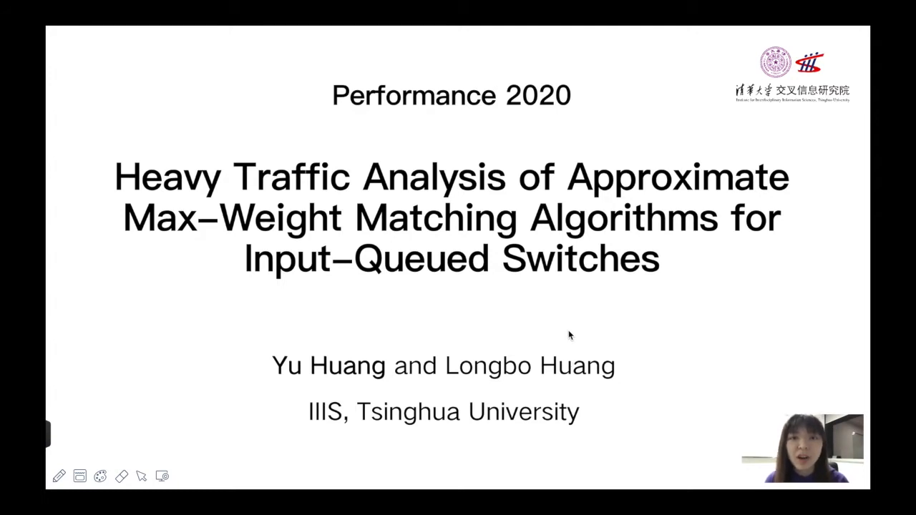
mouse_move(567, 331)
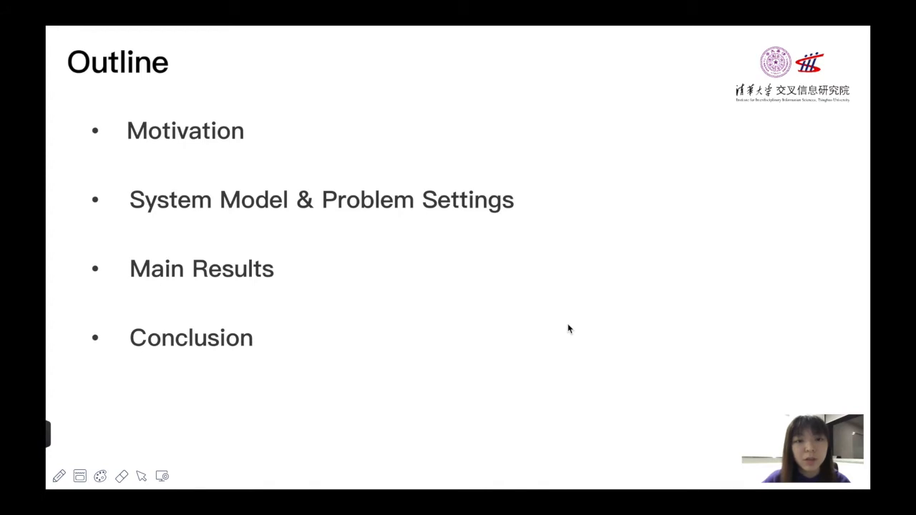
Step: Advance the slideshow to the Motivation slide
key(right)
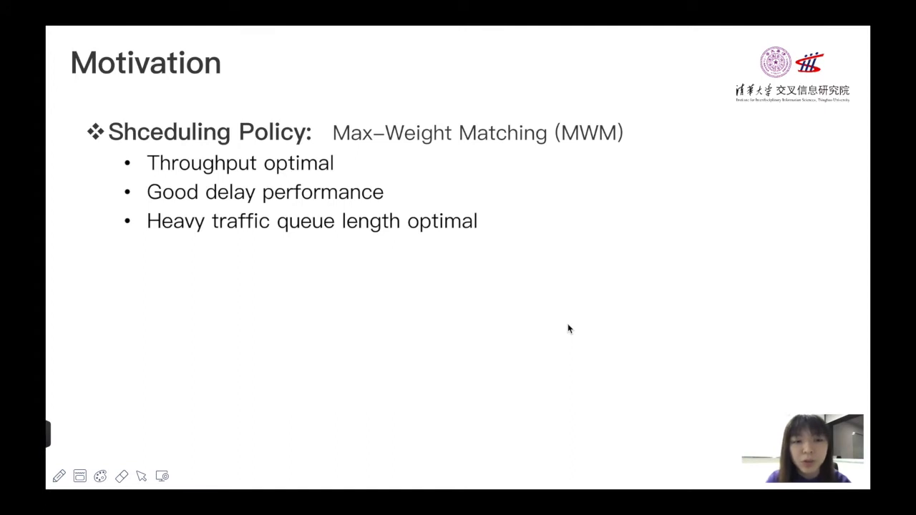
mouse_move(578, 309)
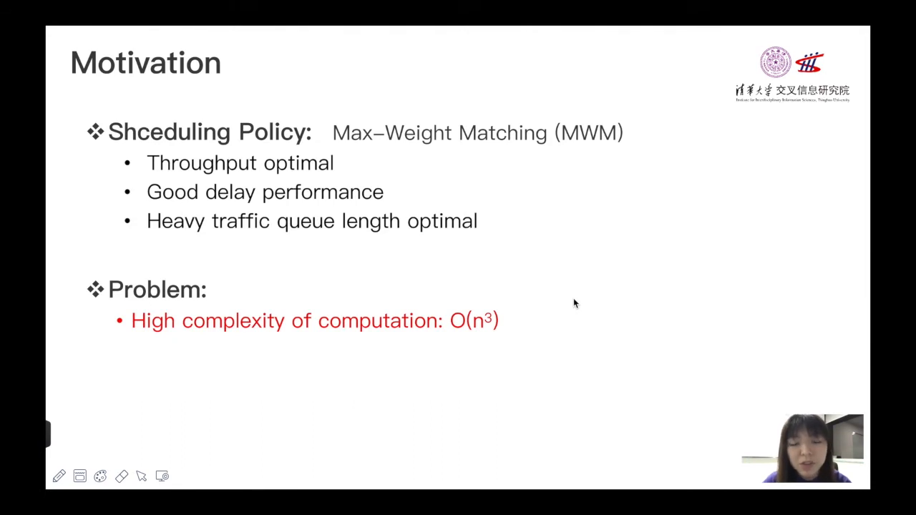
mouse_move(579, 295)
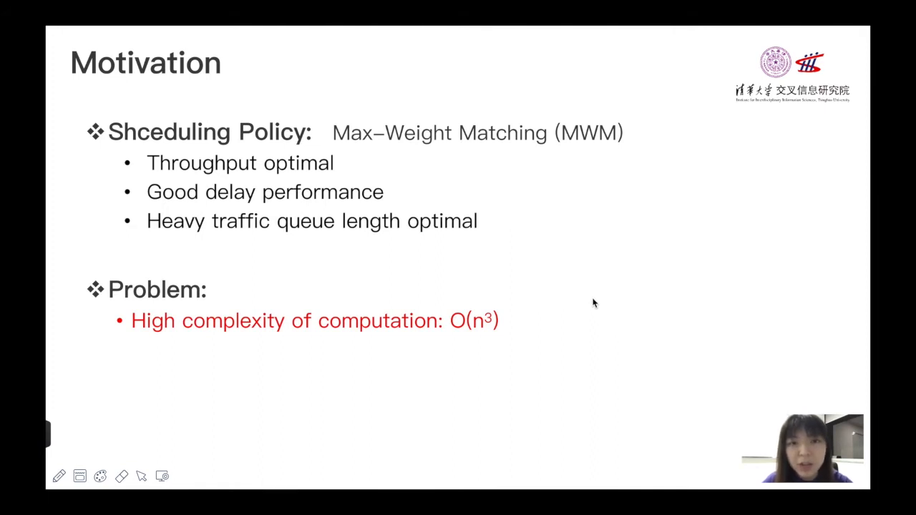
mouse_move(589, 306)
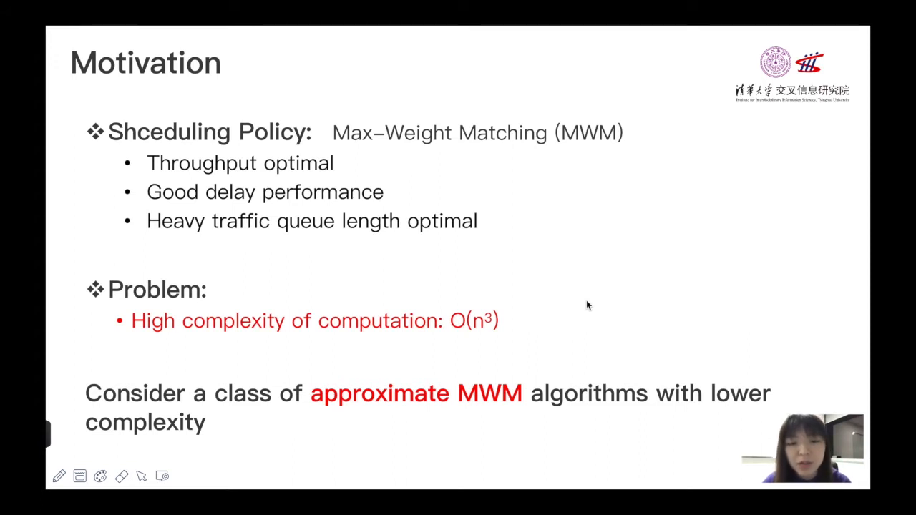
mouse_move(599, 305)
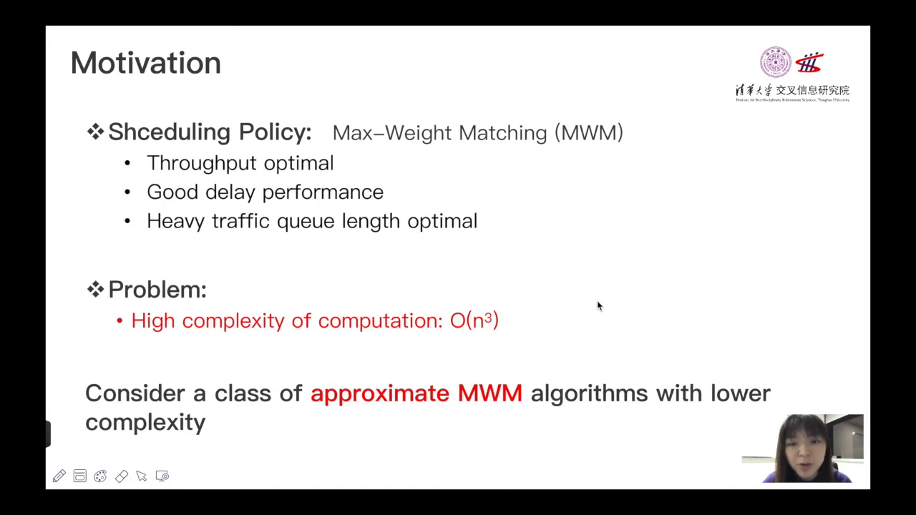
mouse_move(611, 305)
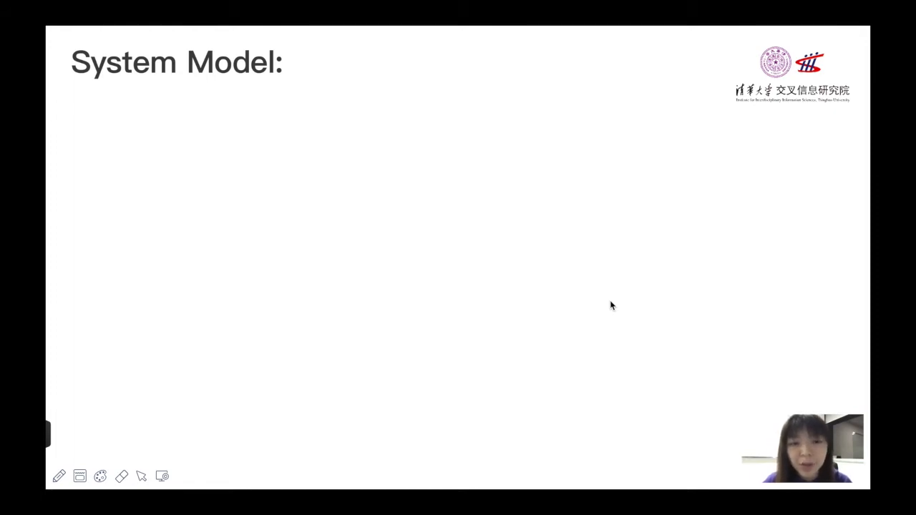
Step: Reveal the n×n switch schedule example, then the arrival process and capacity region
key(right)
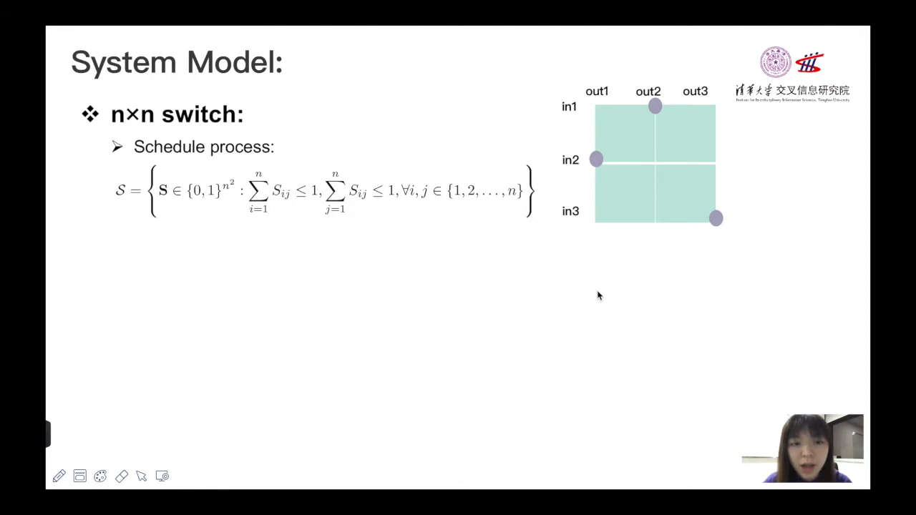
mouse_move(601, 253)
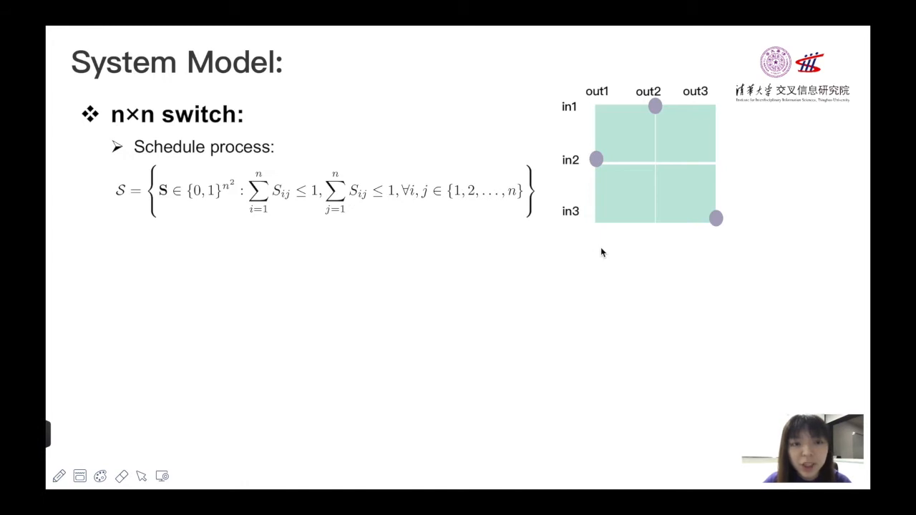
mouse_move(195, 200)
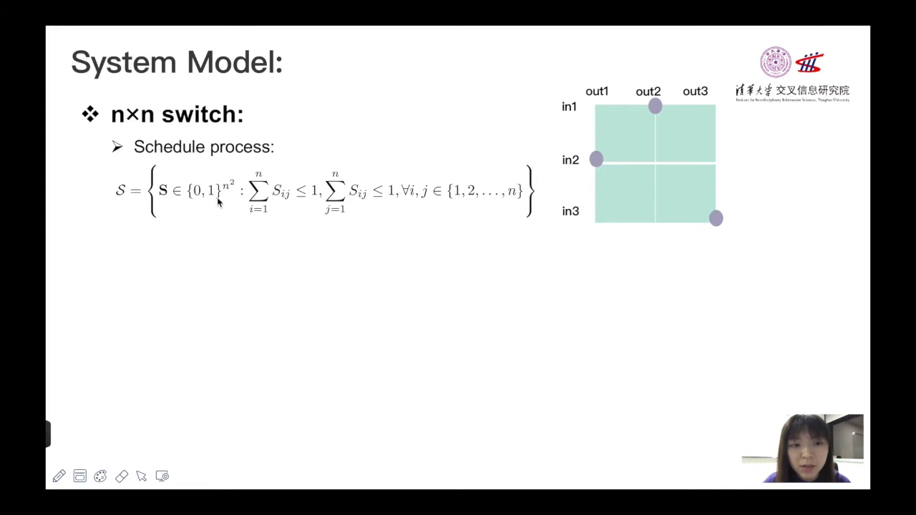
mouse_move(276, 206)
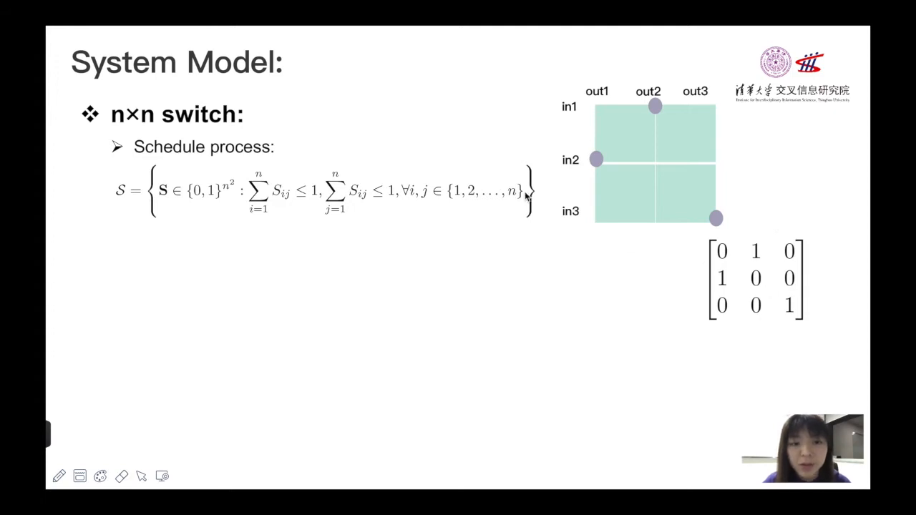
key(right)
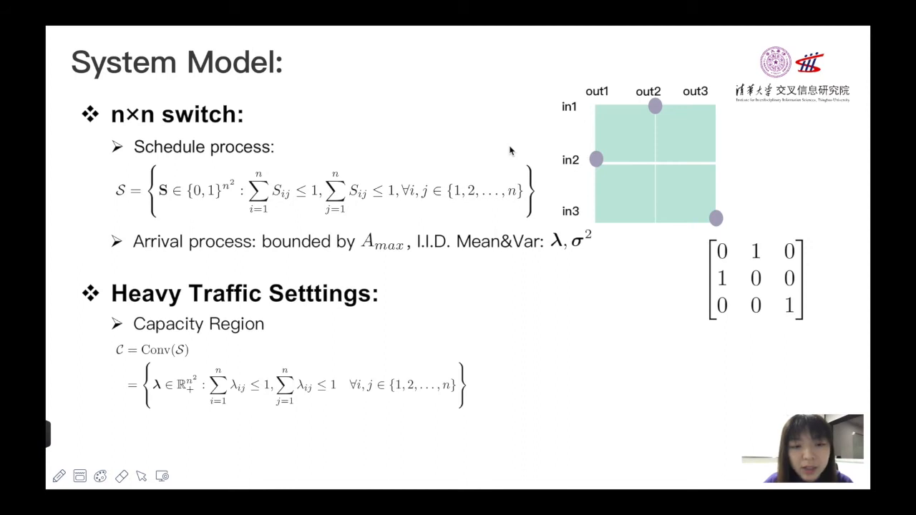
mouse_move(639, 310)
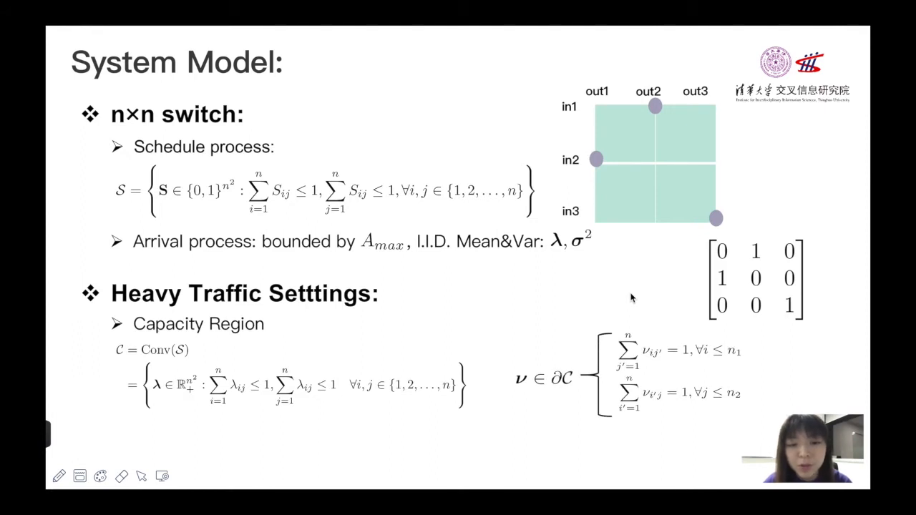
mouse_move(591, 366)
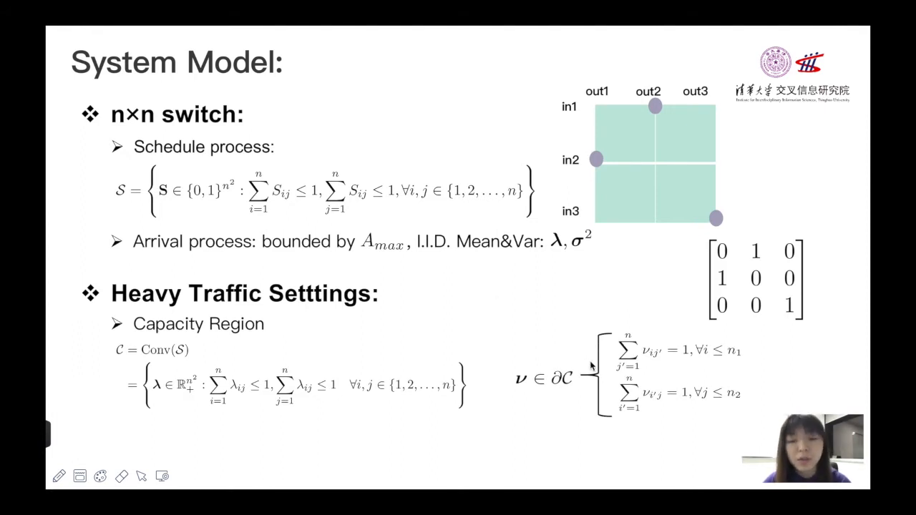
mouse_move(672, 421)
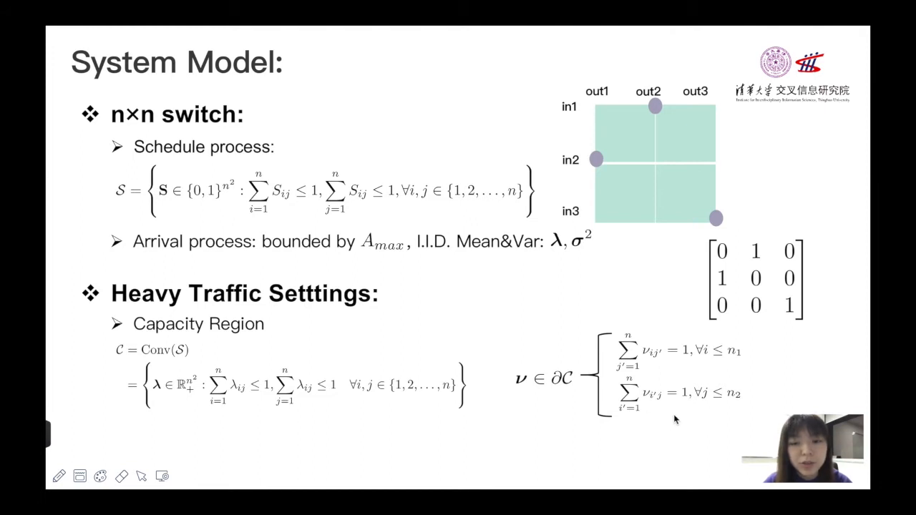
mouse_move(601, 389)
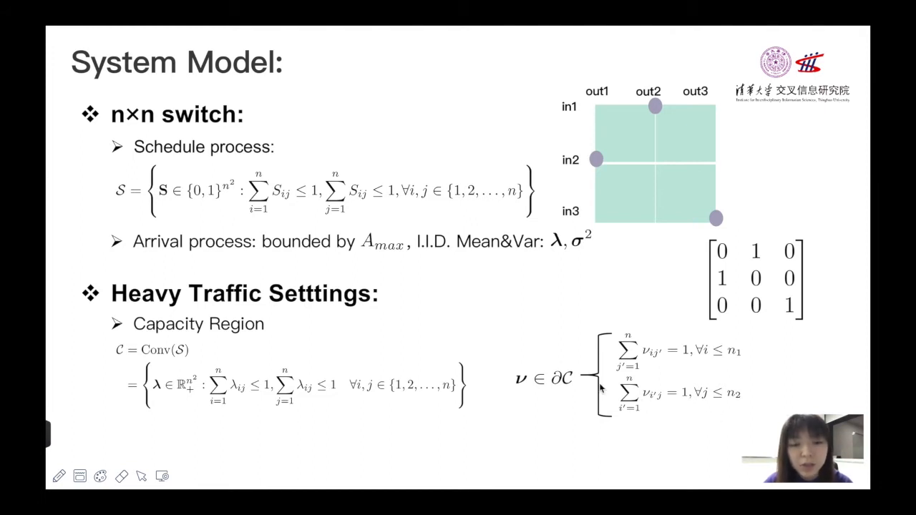
mouse_move(542, 421)
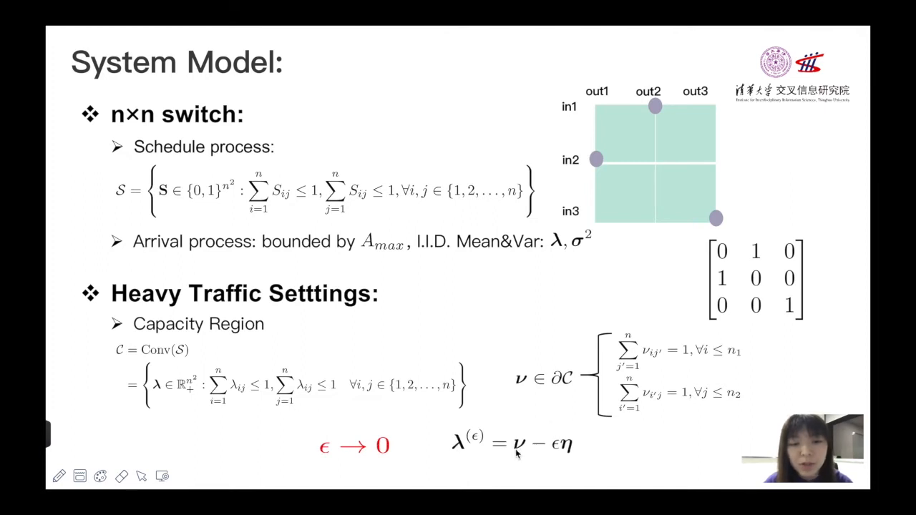
mouse_move(524, 469)
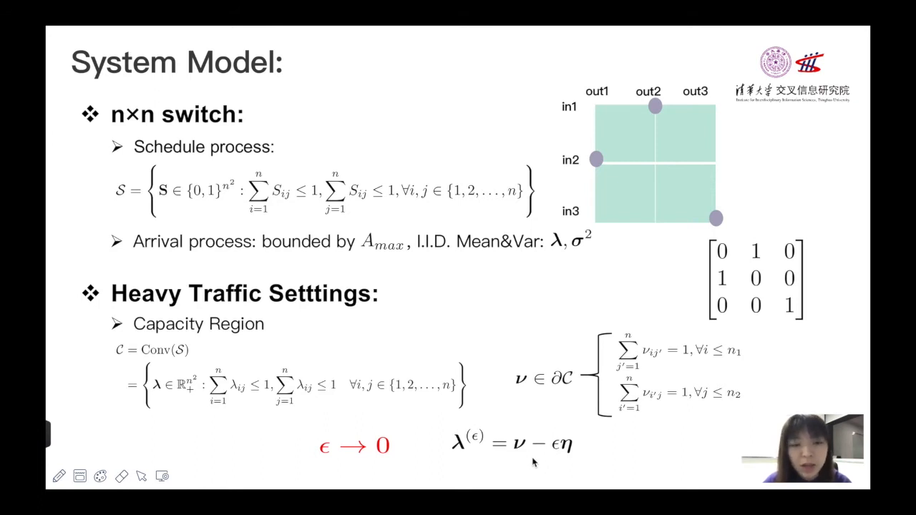
mouse_move(494, 361)
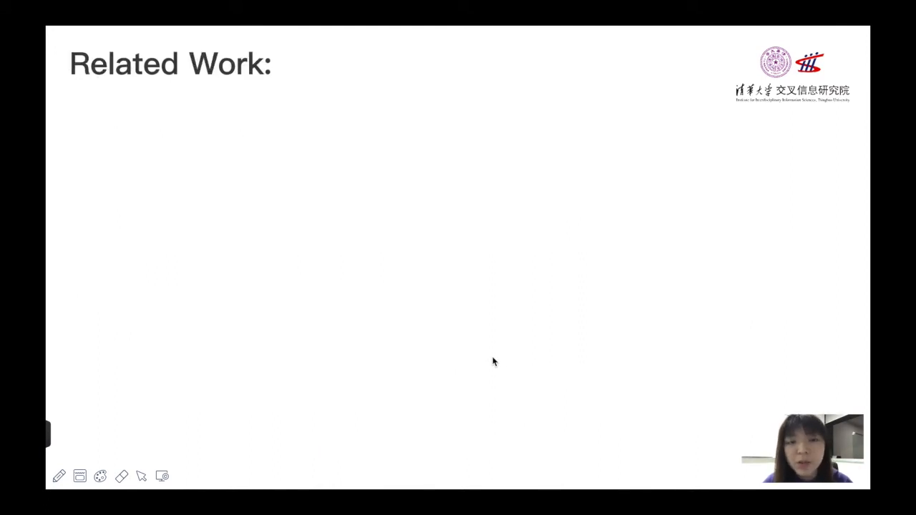
mouse_move(462, 330)
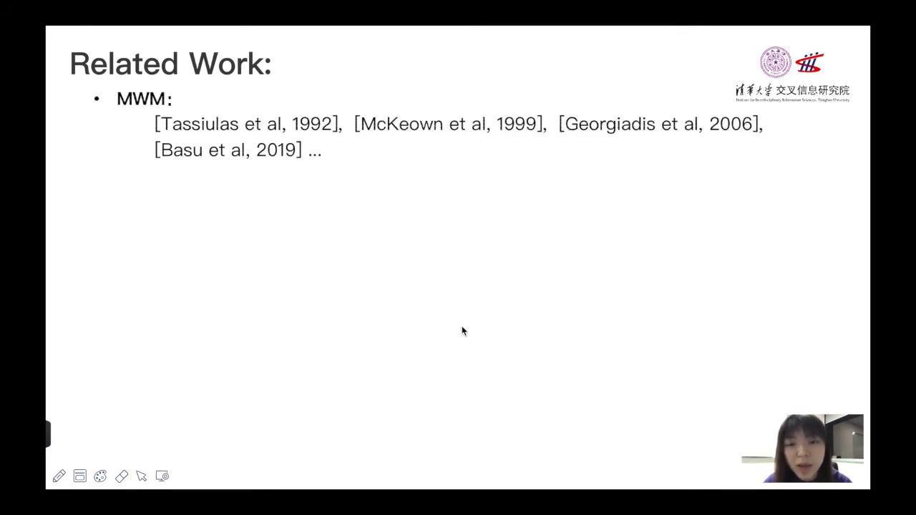
mouse_move(463, 328)
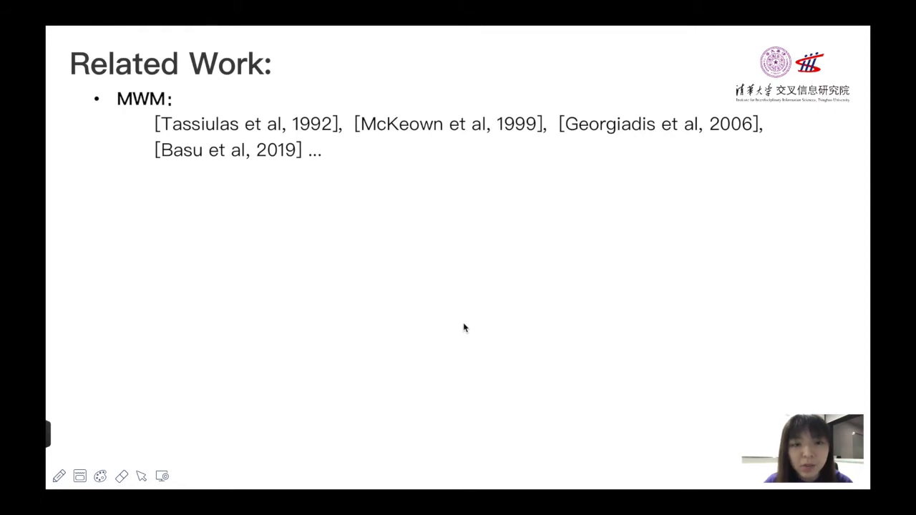
mouse_move(519, 362)
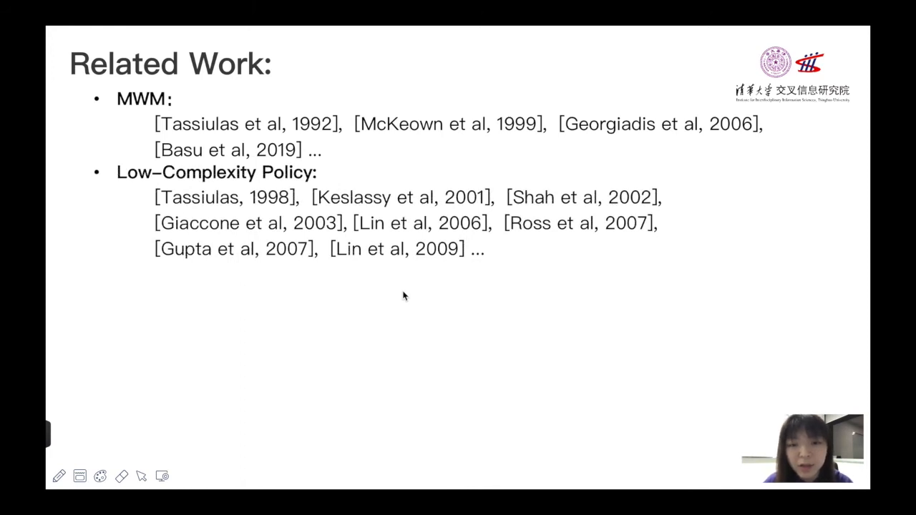
mouse_move(490, 281)
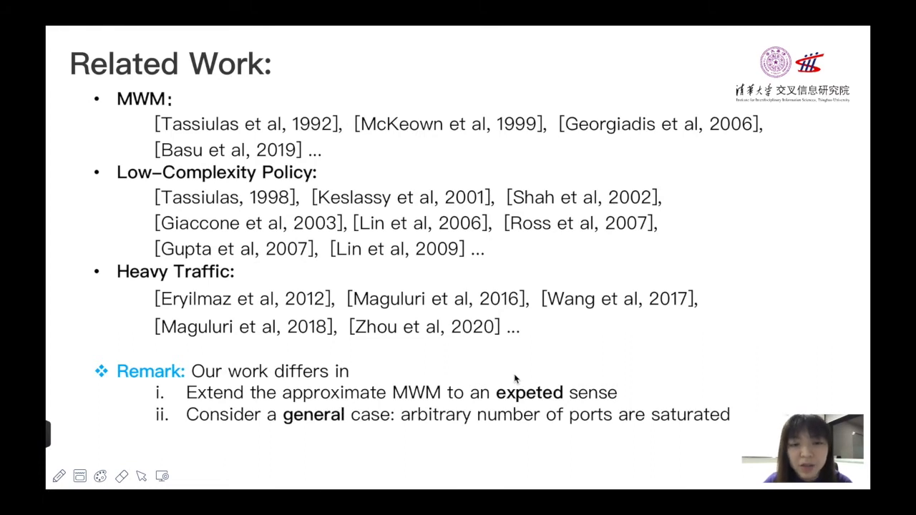
mouse_move(500, 430)
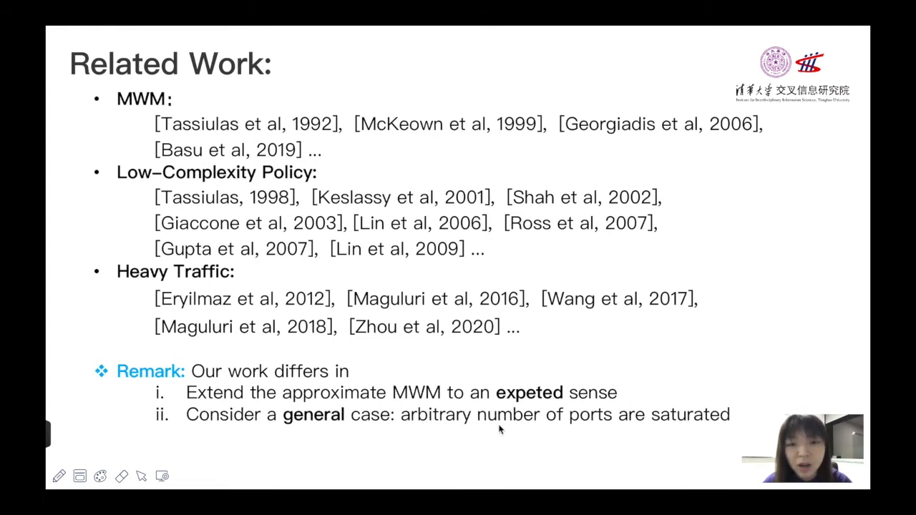
mouse_move(520, 429)
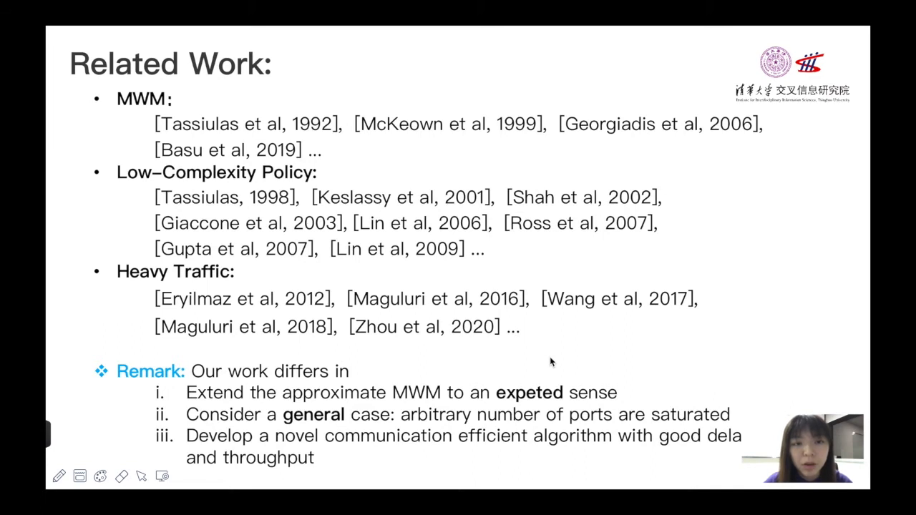
Step: Advance to the Main Results slide listing 1-APRX, heavy-traffic analysis and MWM-AU
key(Right)
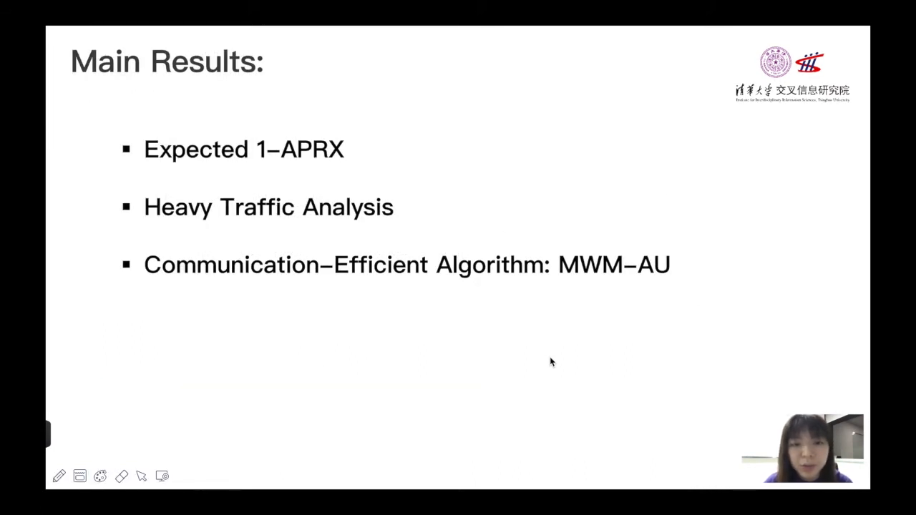
mouse_move(552, 371)
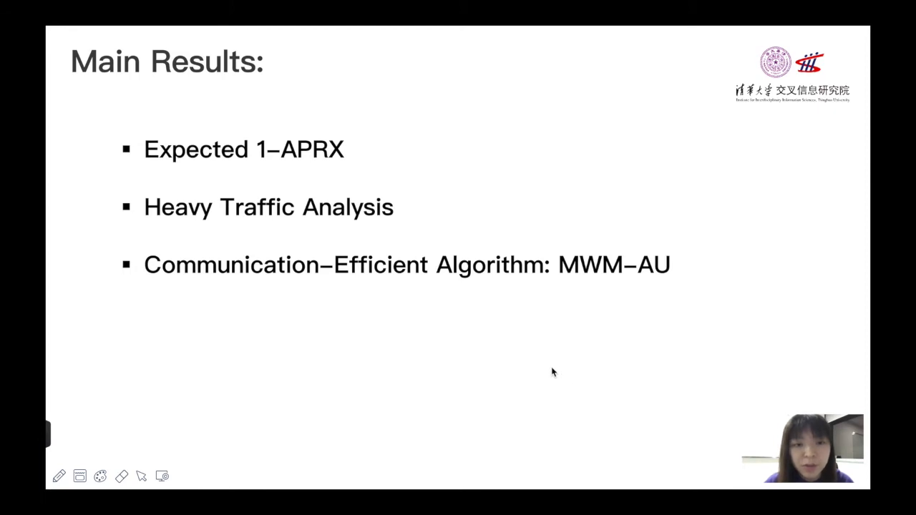
mouse_move(180, 307)
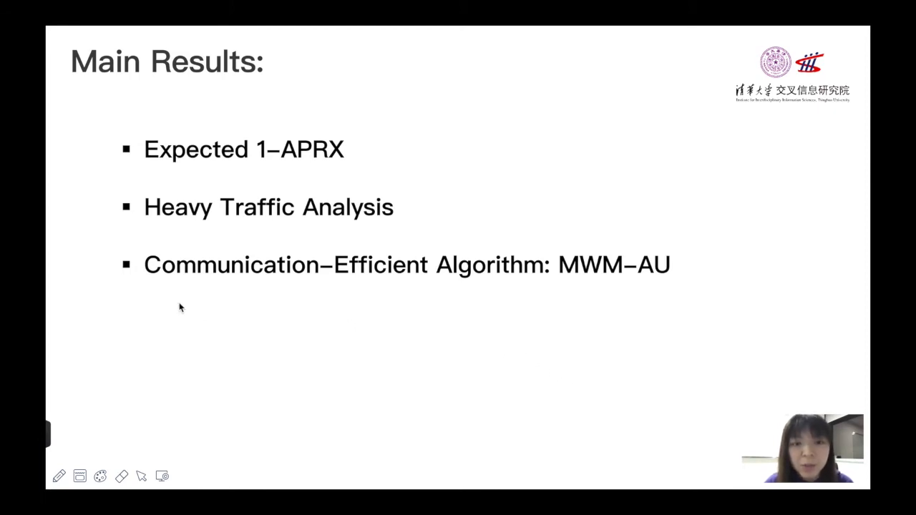
mouse_move(254, 303)
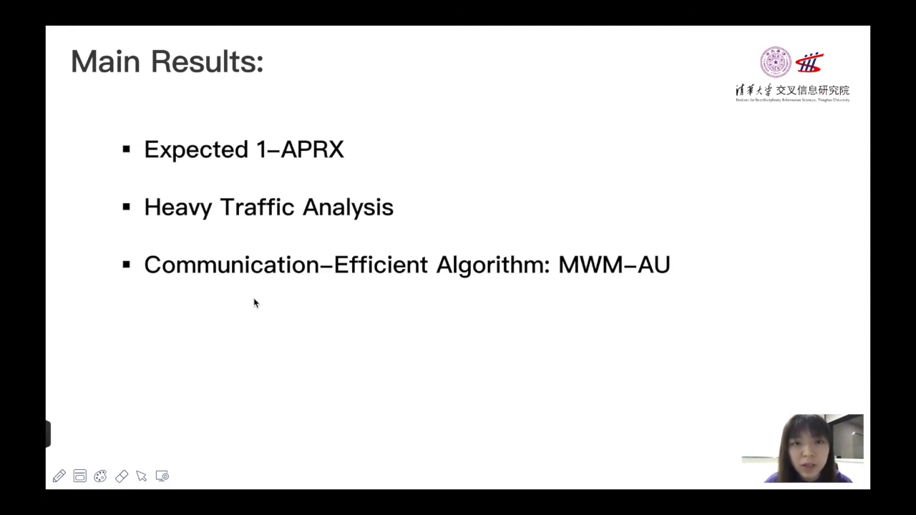
mouse_move(268, 288)
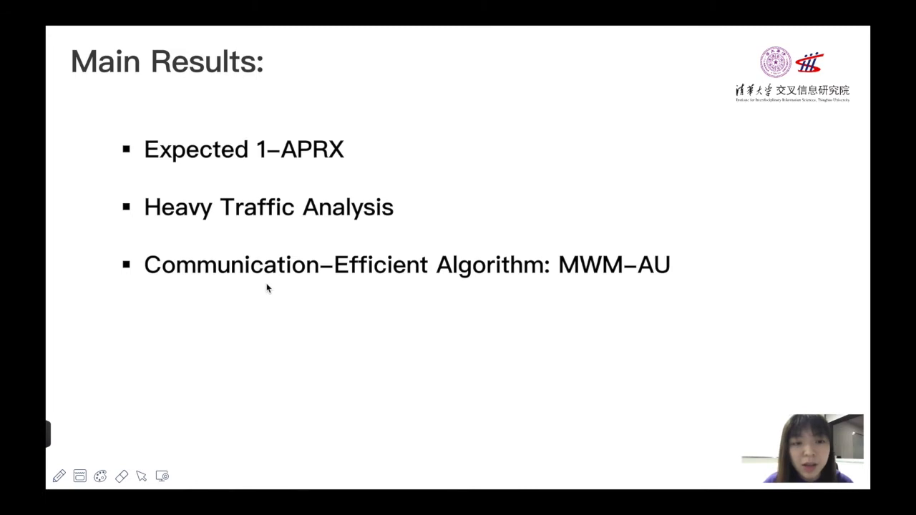
mouse_move(506, 333)
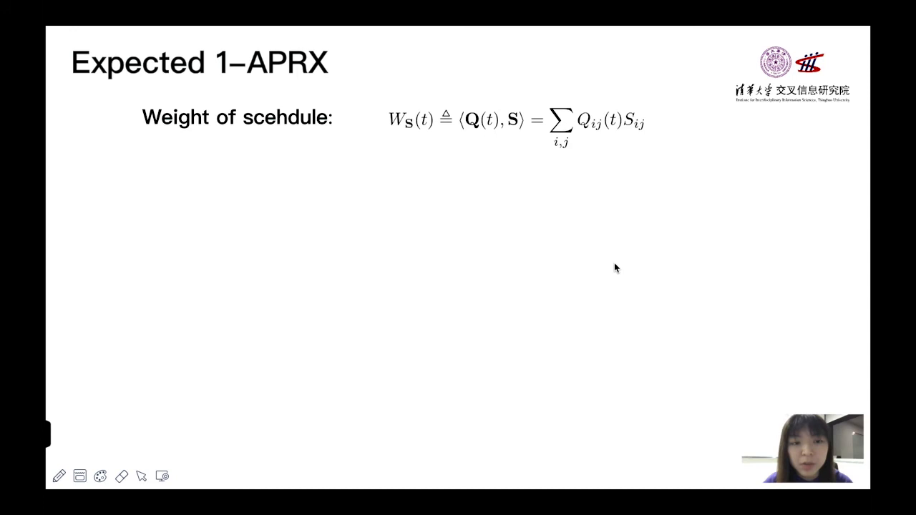
mouse_move(558, 279)
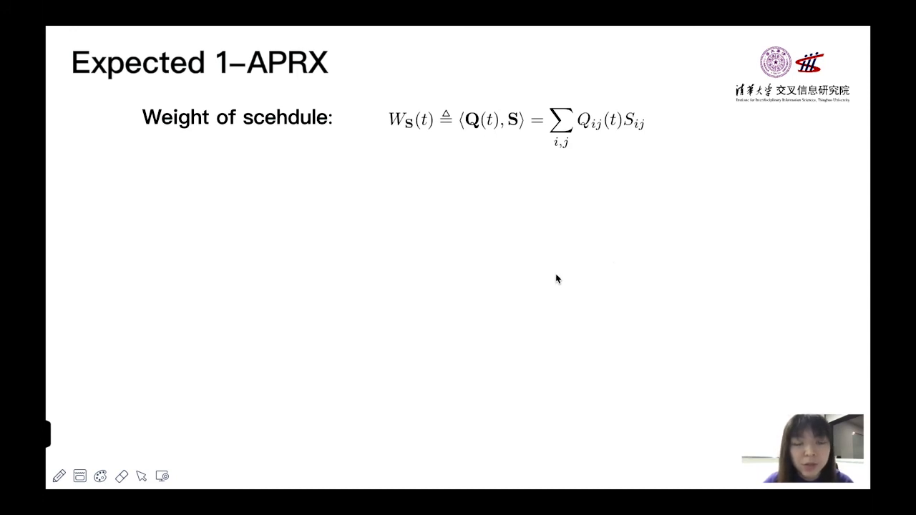
mouse_move(538, 145)
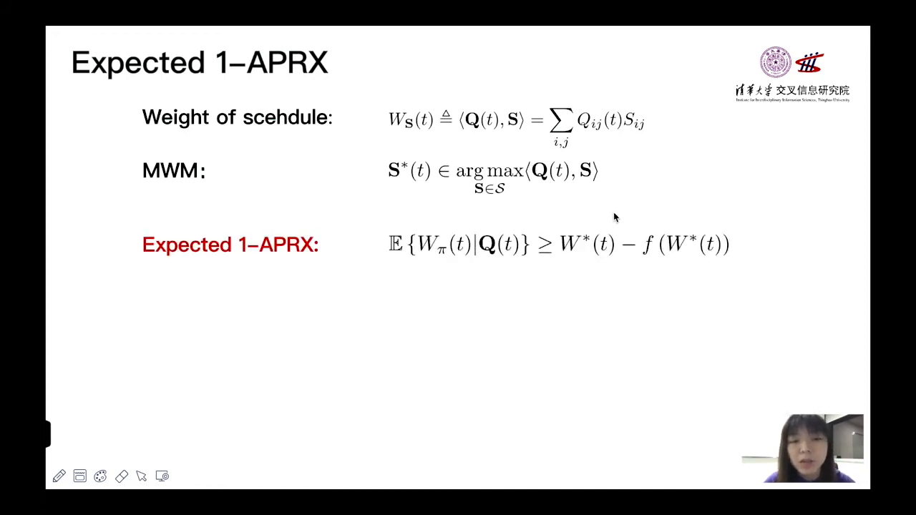
mouse_move(658, 267)
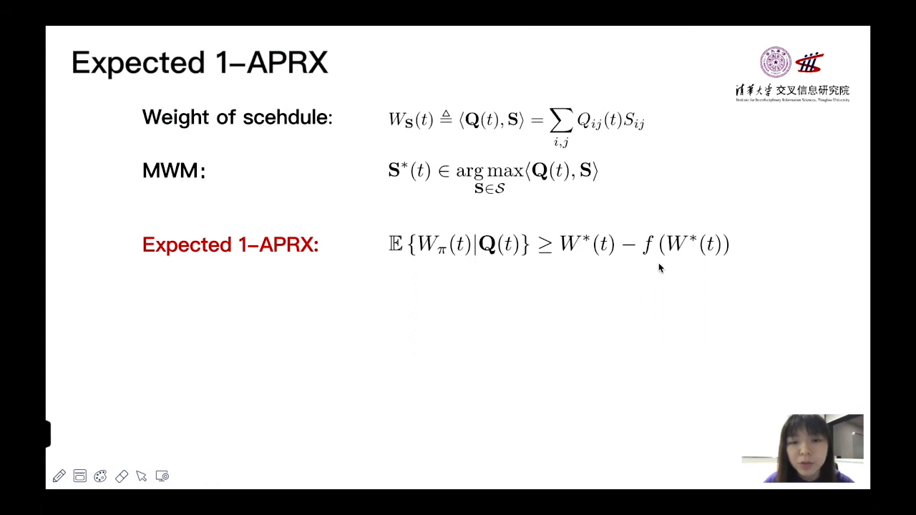
mouse_move(503, 262)
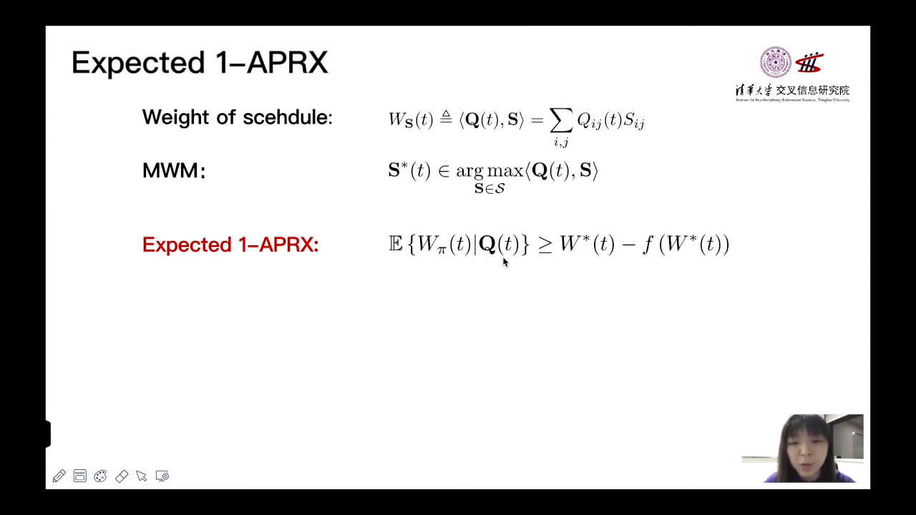
mouse_move(520, 263)
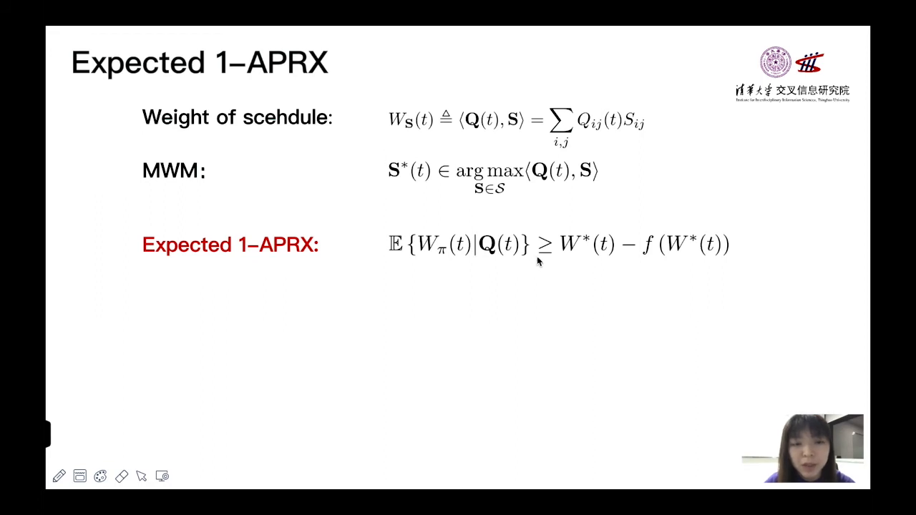
mouse_move(641, 270)
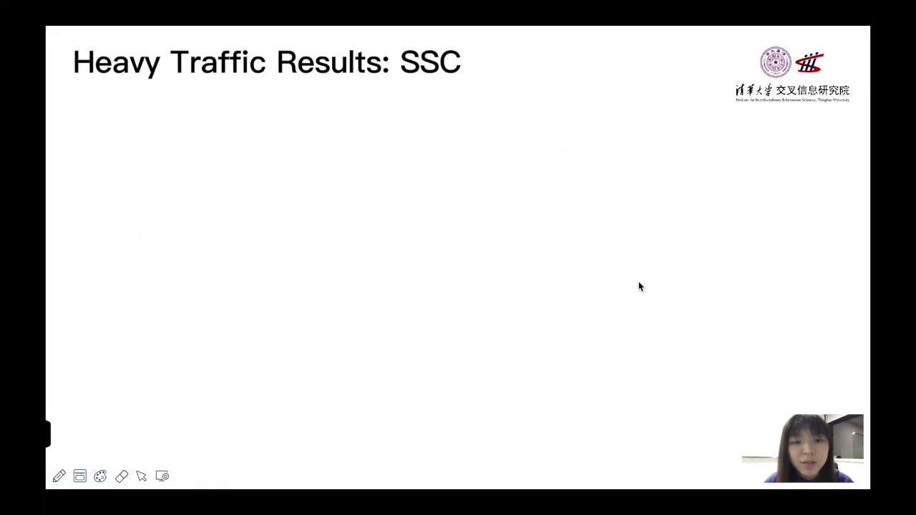
mouse_move(671, 236)
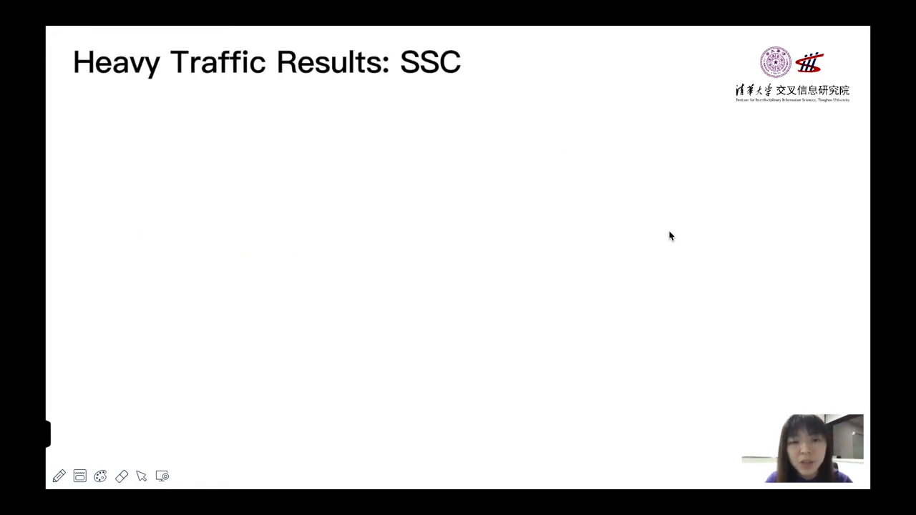
mouse_move(566, 203)
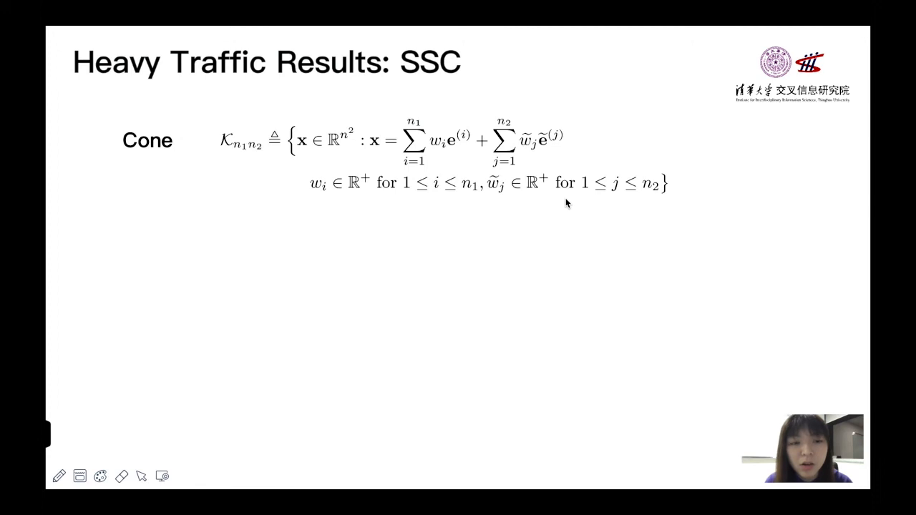
mouse_move(576, 224)
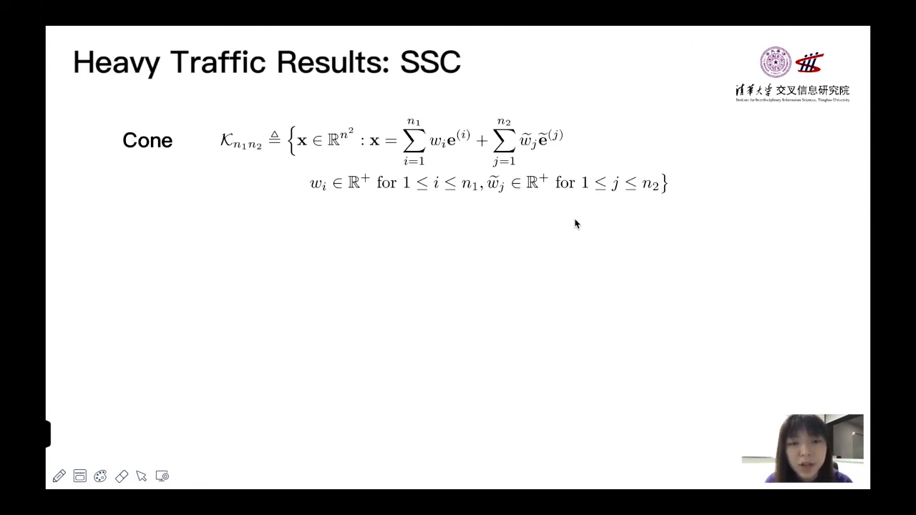
mouse_move(532, 213)
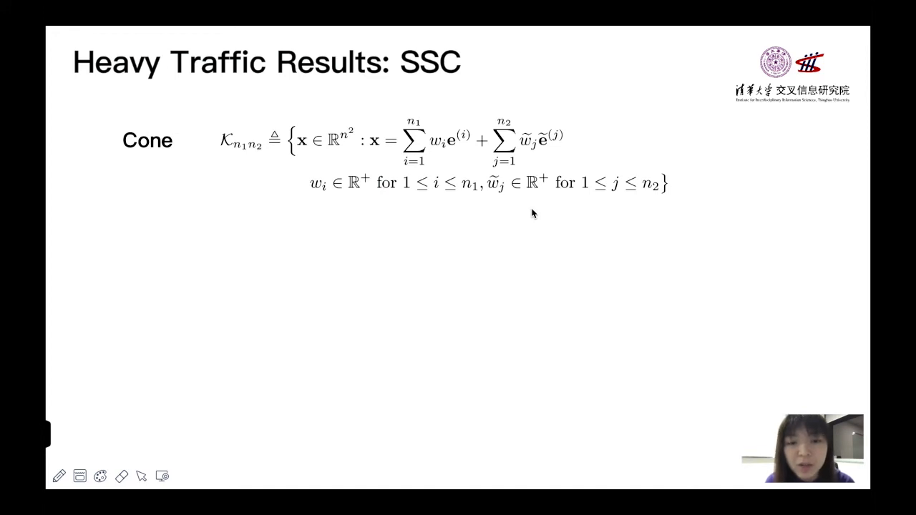
mouse_move(458, 158)
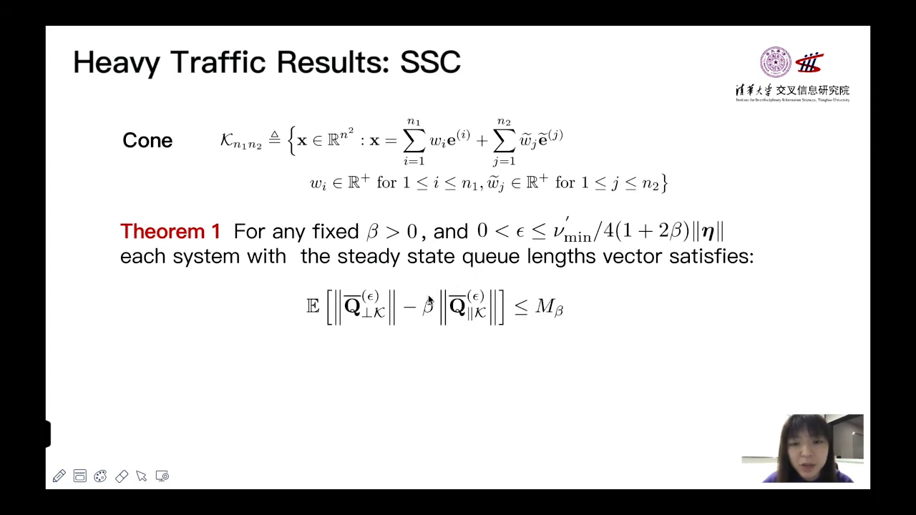
mouse_move(436, 335)
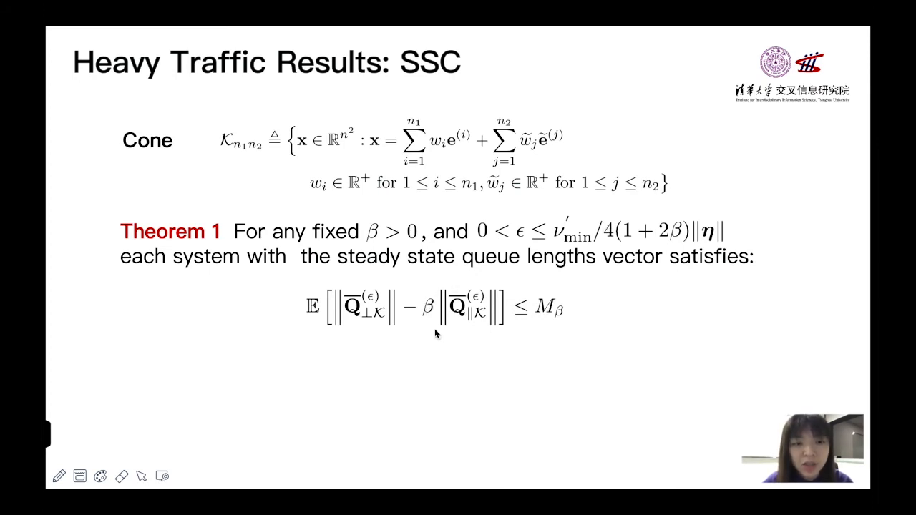
mouse_move(600, 317)
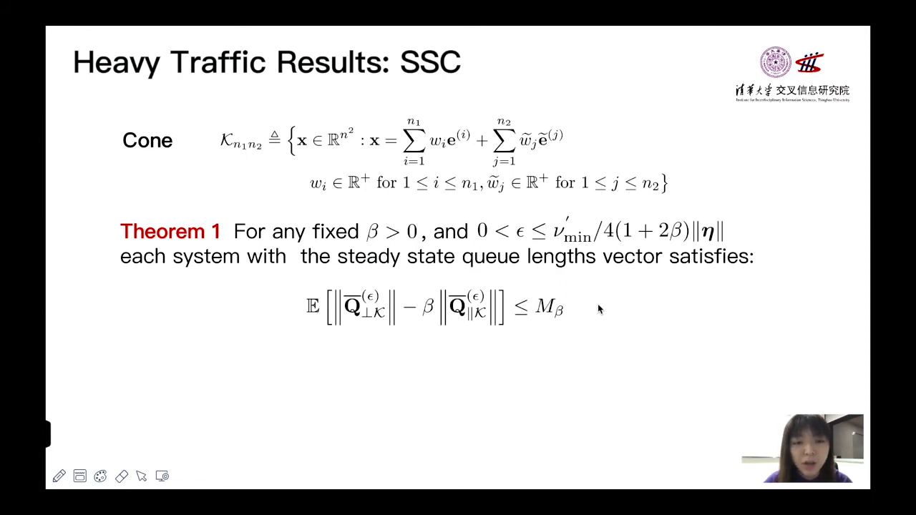
mouse_move(588, 321)
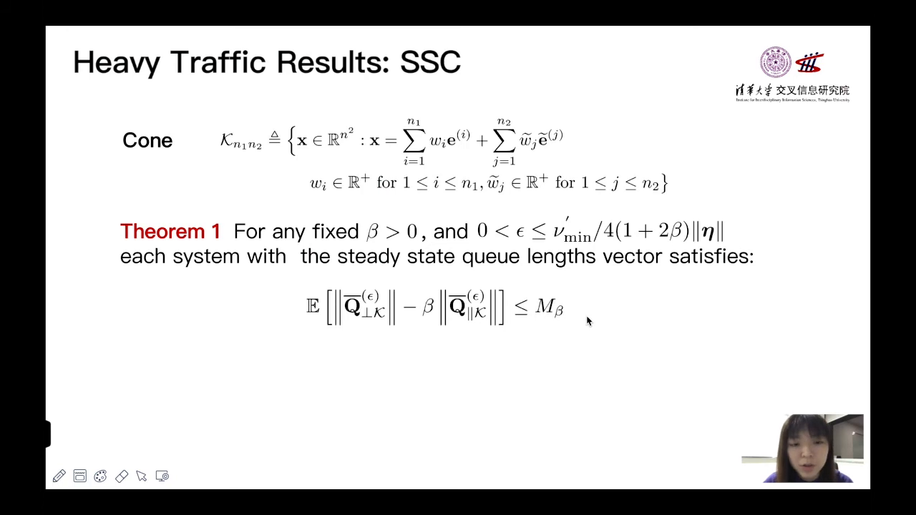
mouse_move(580, 322)
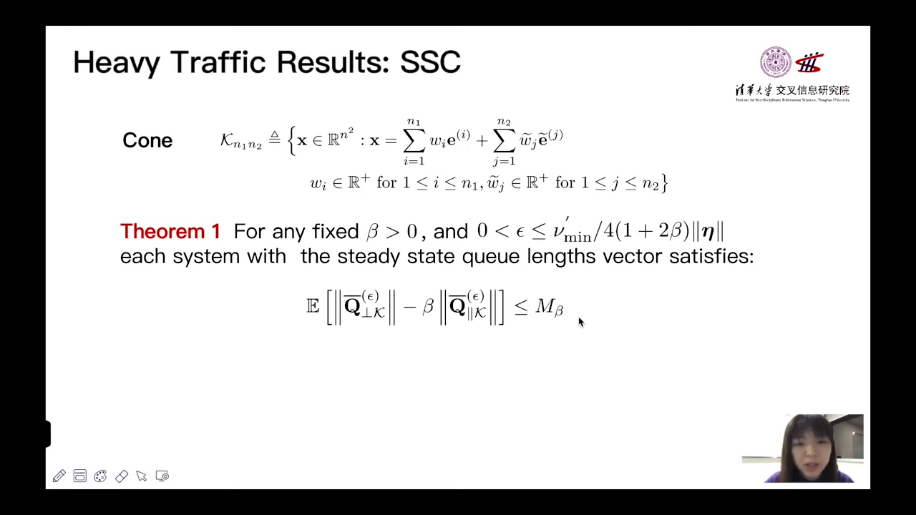
mouse_move(320, 372)
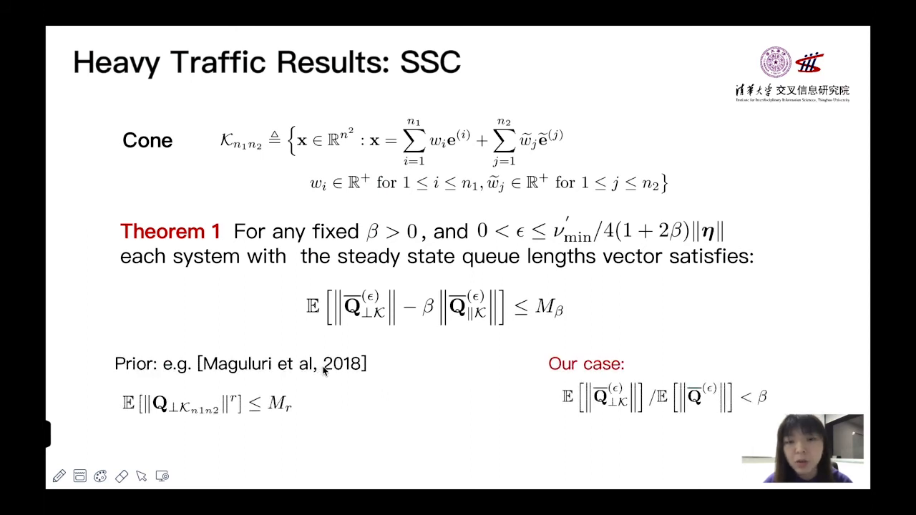
mouse_move(261, 422)
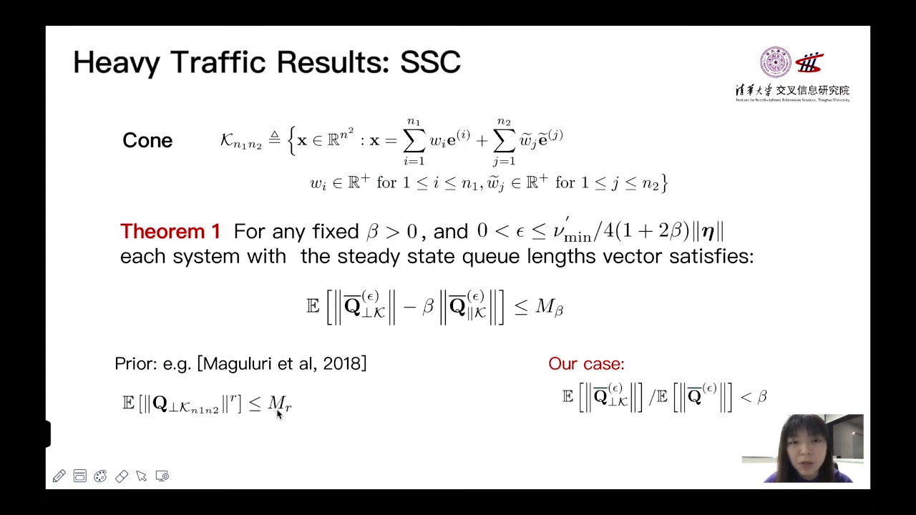
mouse_move(289, 410)
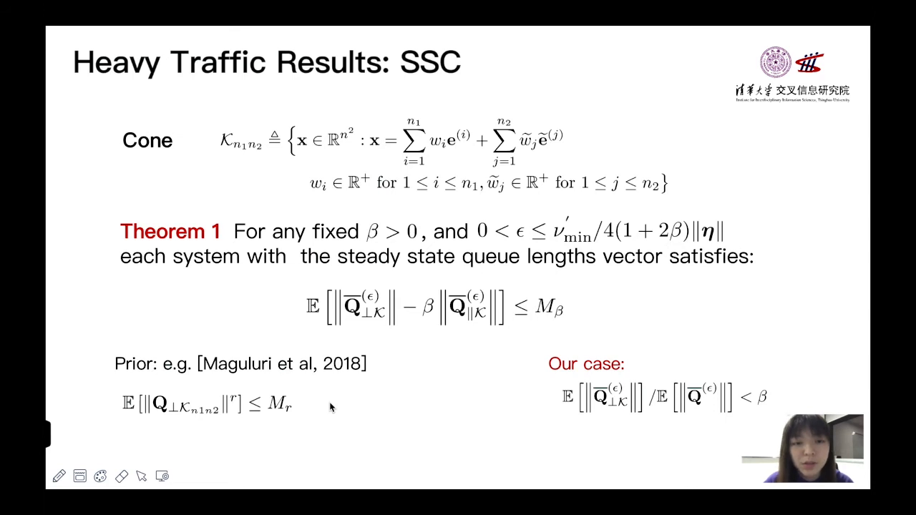
mouse_move(477, 406)
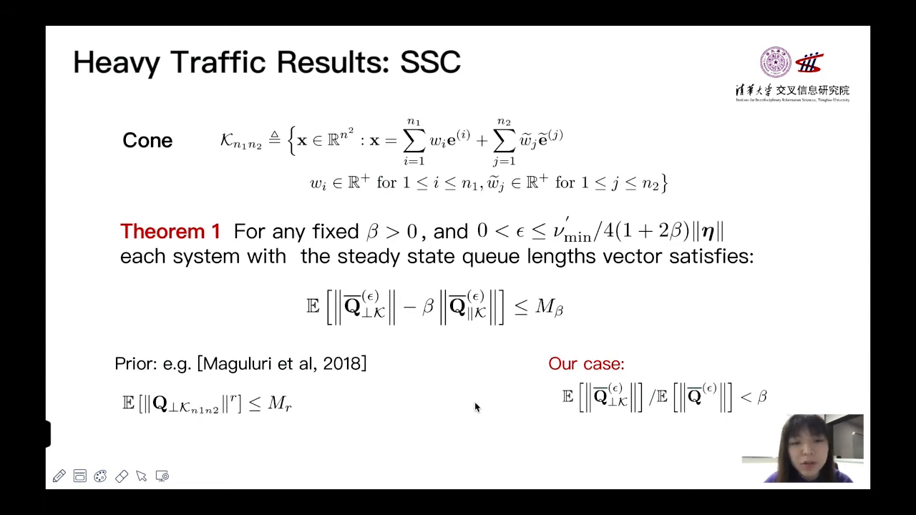
mouse_move(533, 409)
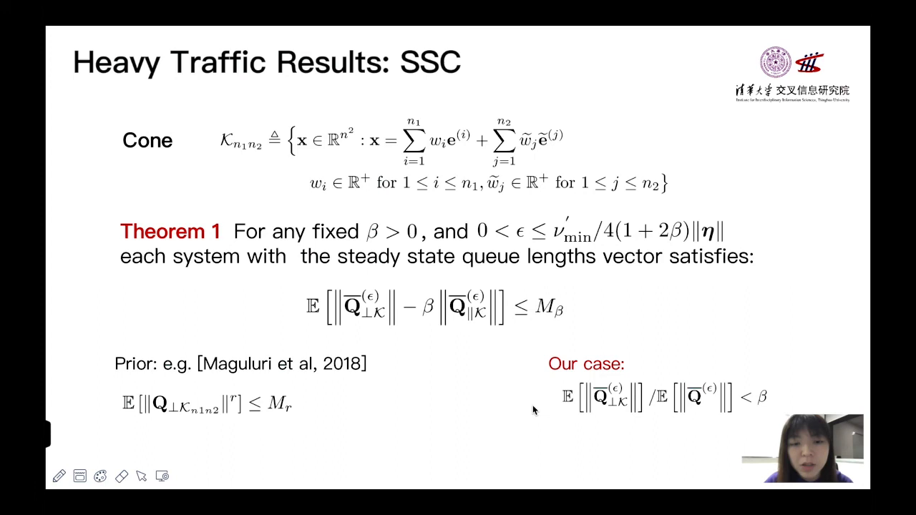
mouse_move(541, 391)
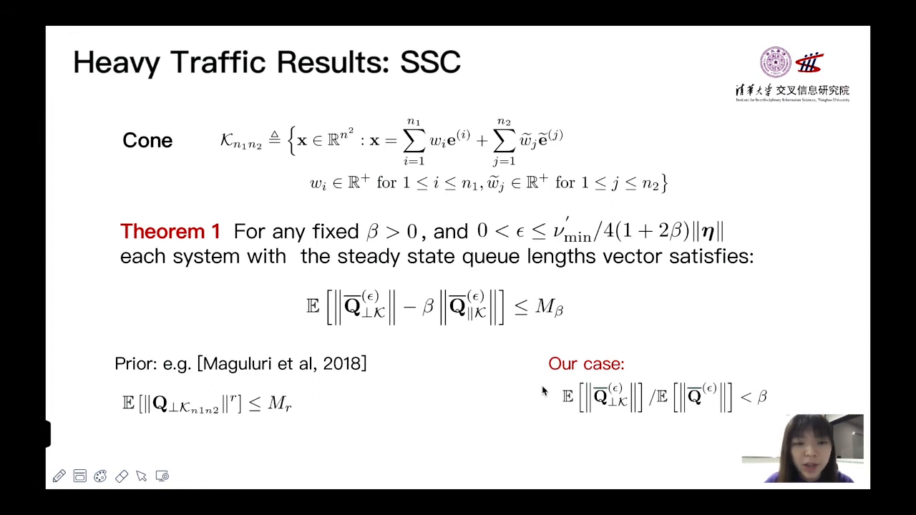
mouse_move(705, 420)
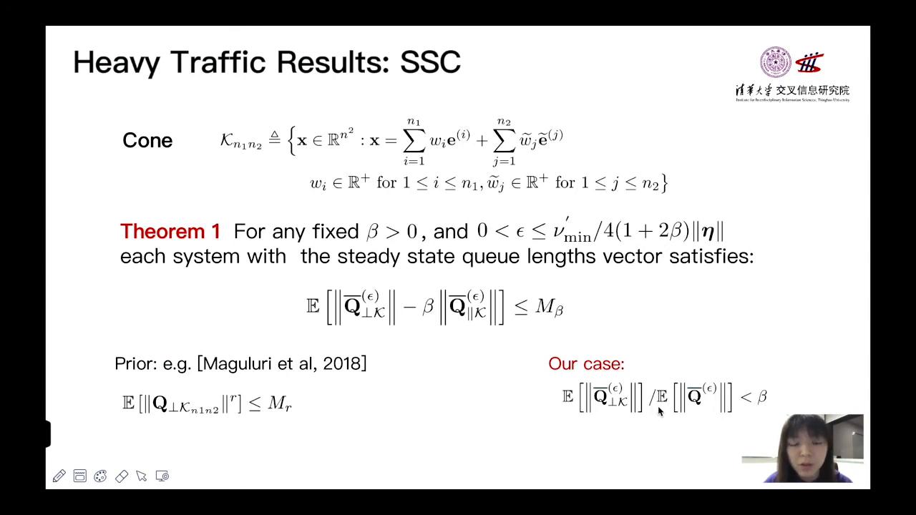
mouse_move(693, 414)
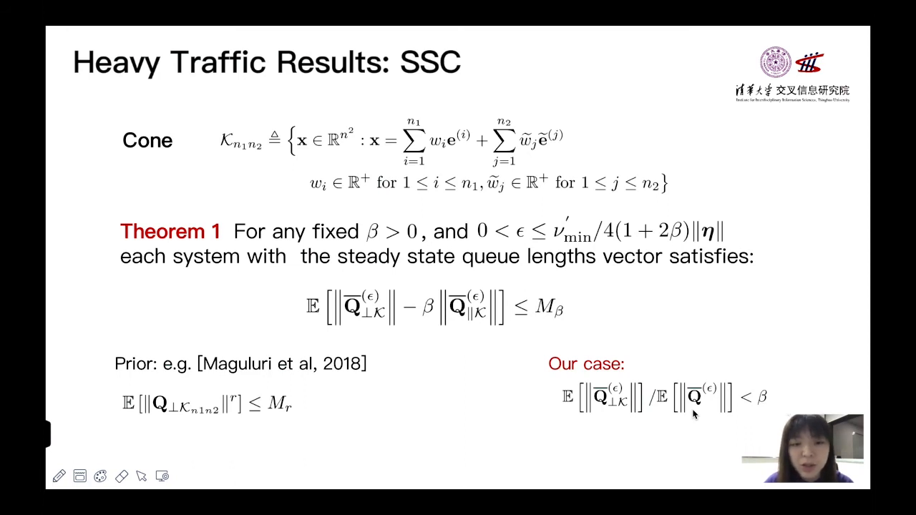
mouse_move(666, 359)
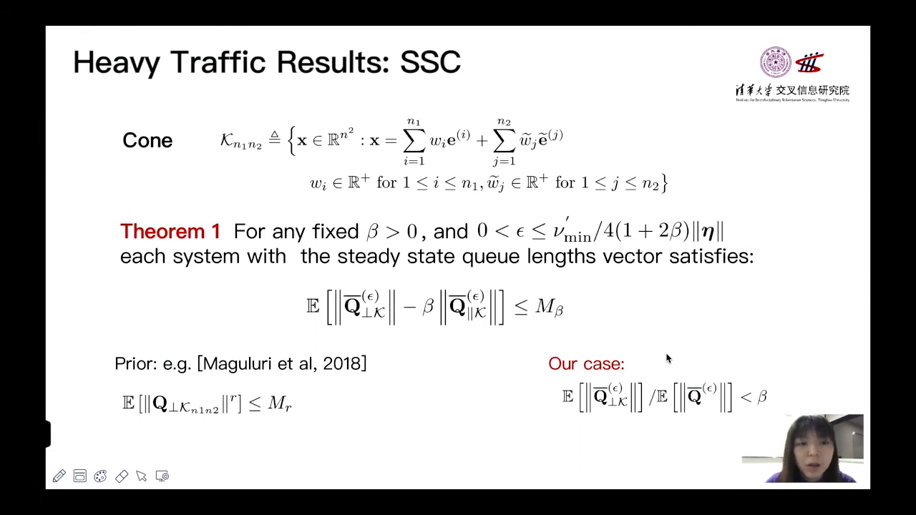
Step: Advance to the Main Idea of Proof: Drift Method slide
key(right)
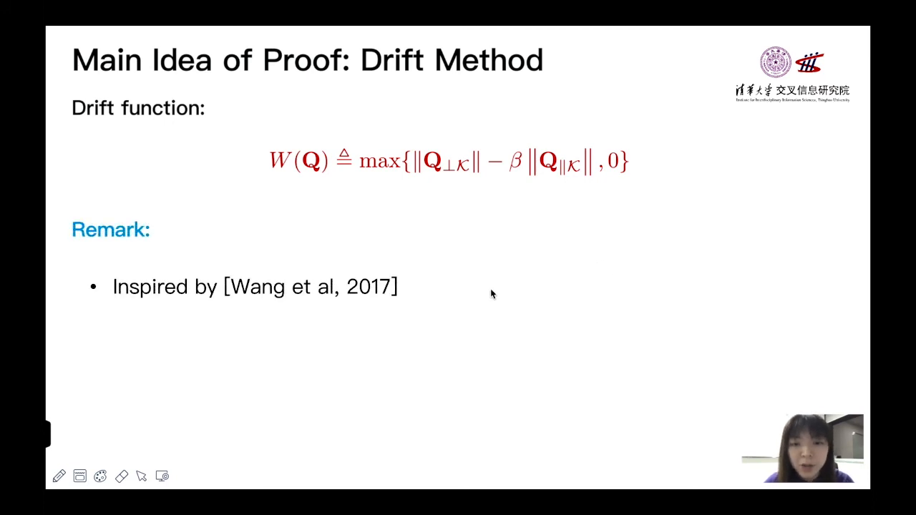
mouse_move(538, 326)
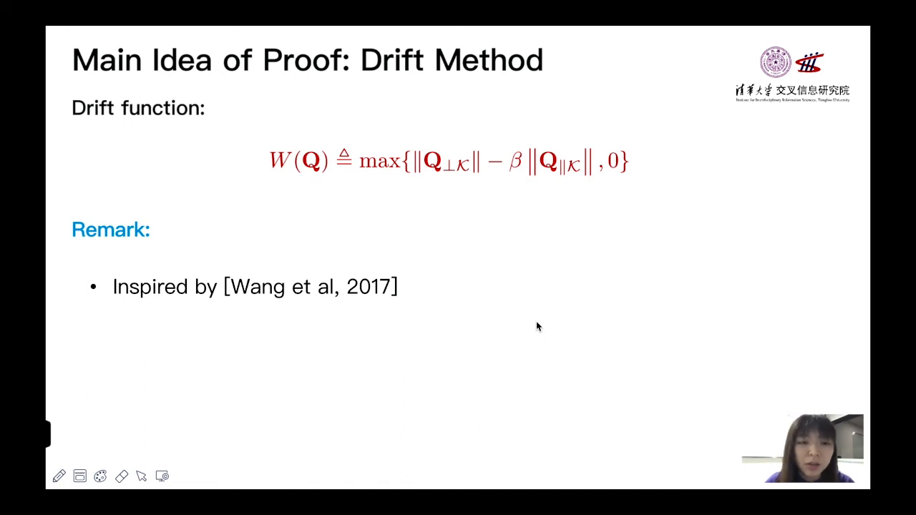
Step: Advance to the Heavy Traffic Result: Upper Bound slide
key(right)
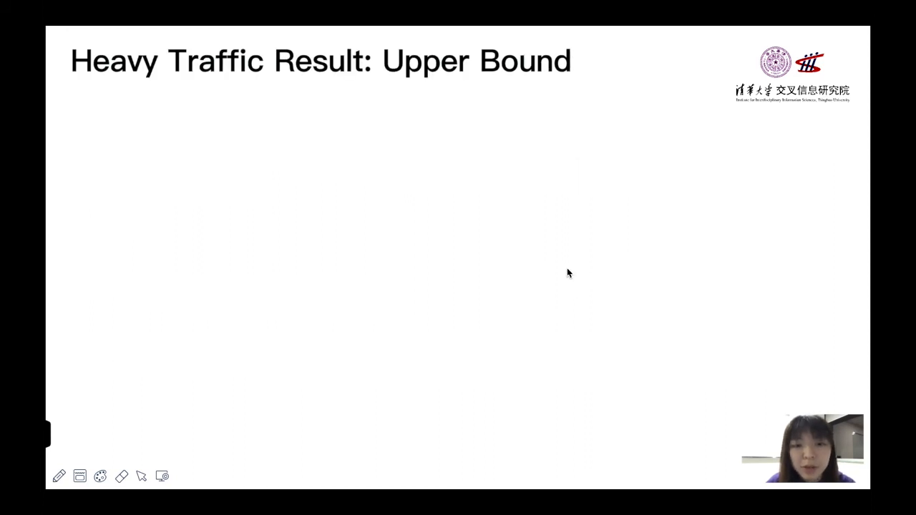
mouse_move(616, 253)
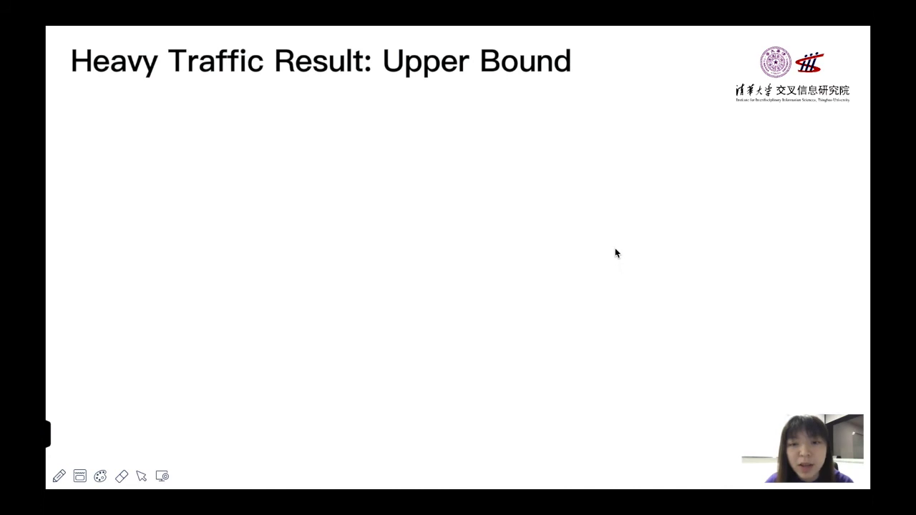
mouse_move(620, 244)
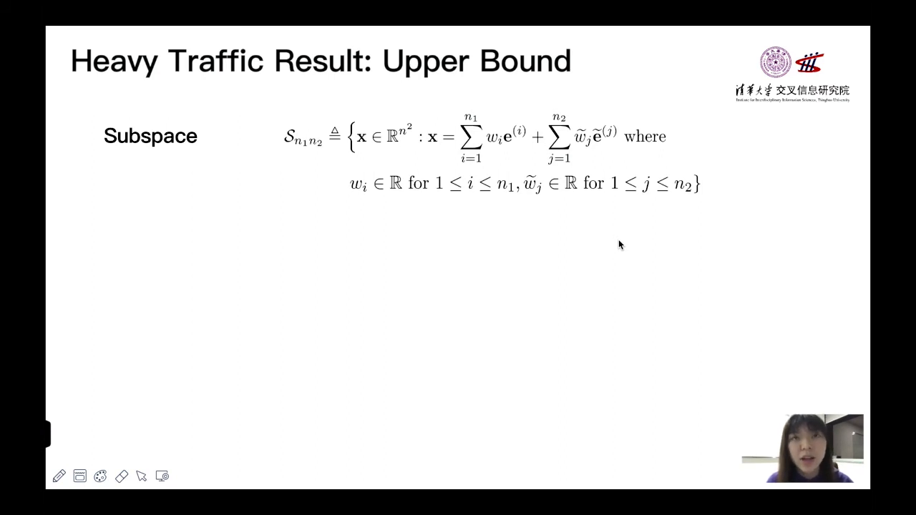
mouse_move(448, 166)
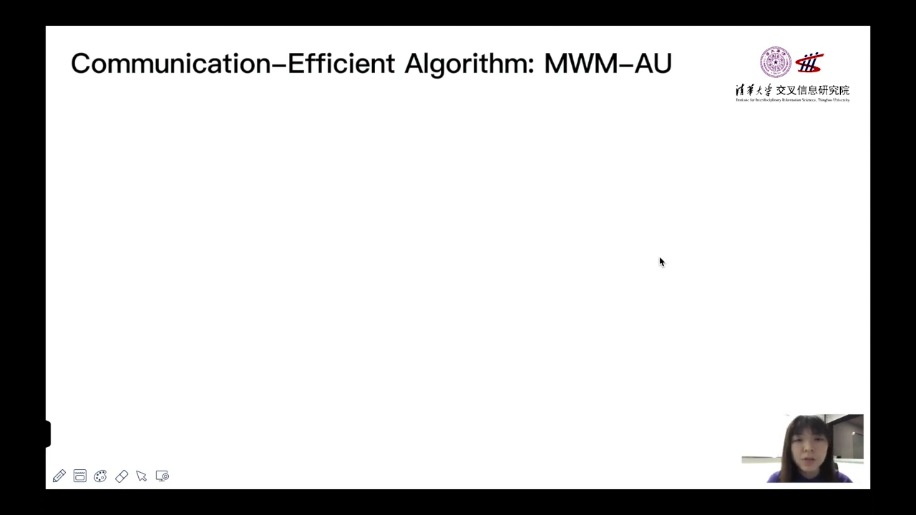
mouse_move(658, 248)
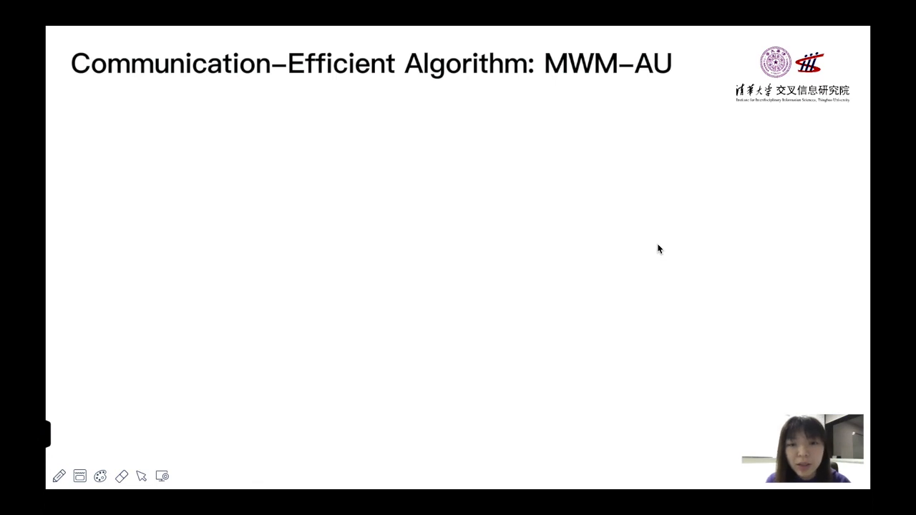
mouse_move(412, 153)
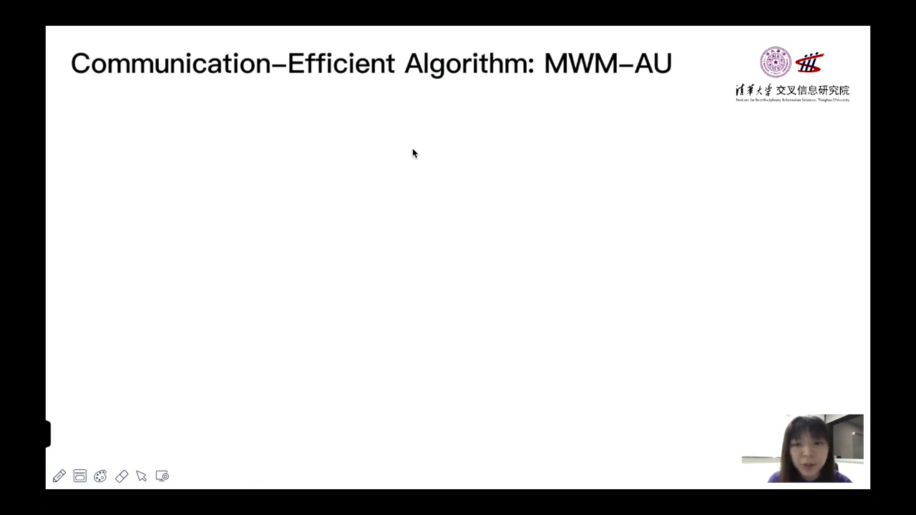
mouse_move(426, 161)
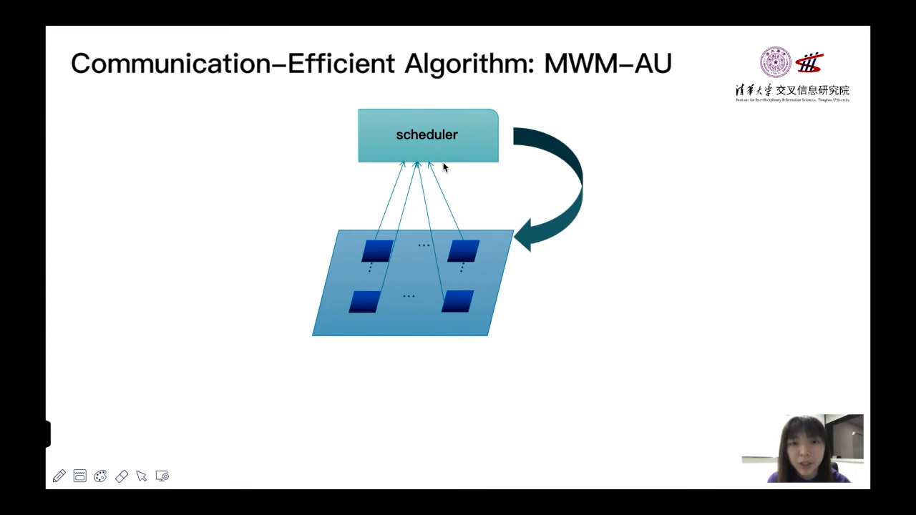
mouse_move(492, 231)
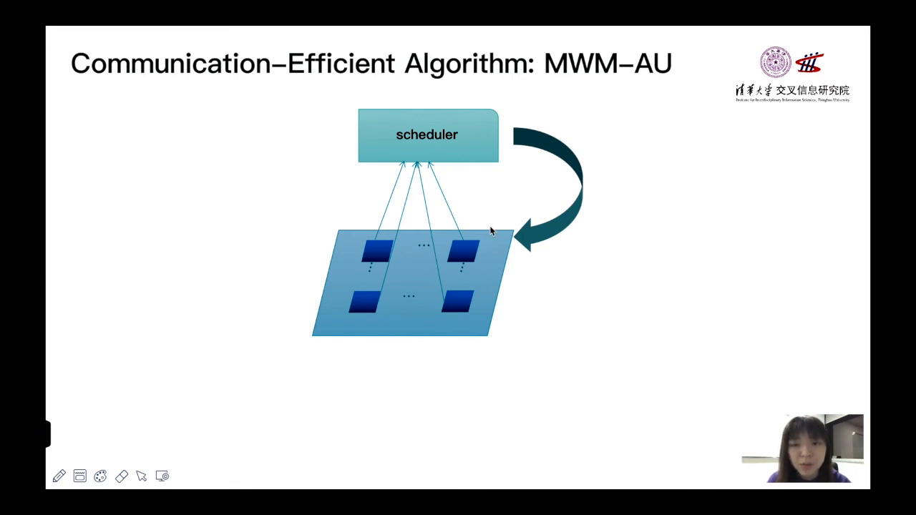
mouse_move(503, 221)
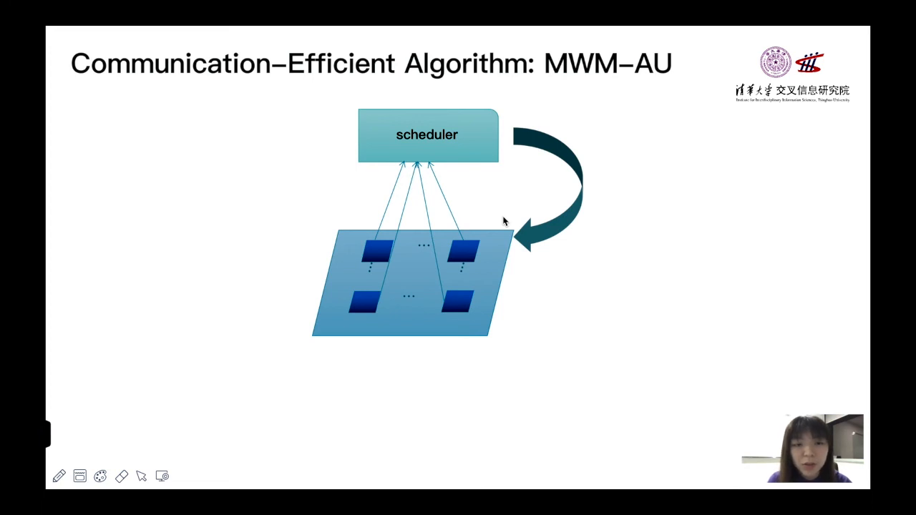
mouse_move(570, 242)
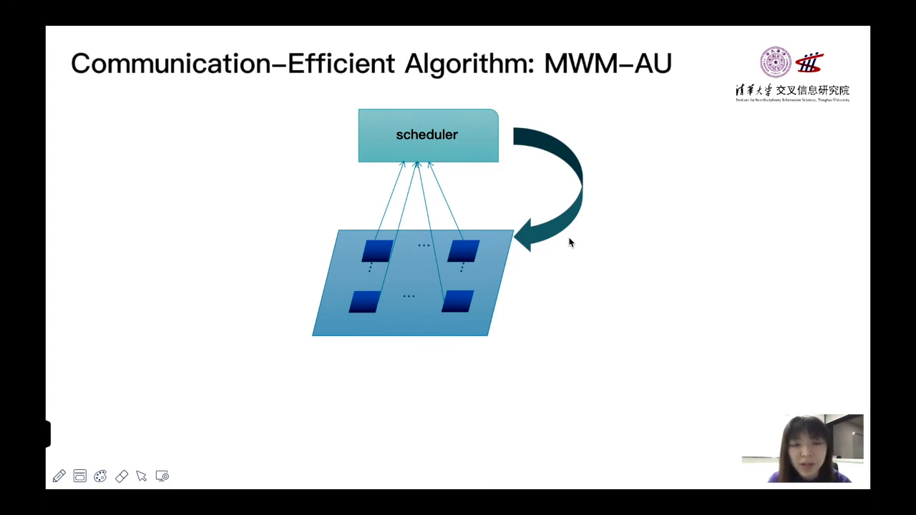
mouse_move(472, 253)
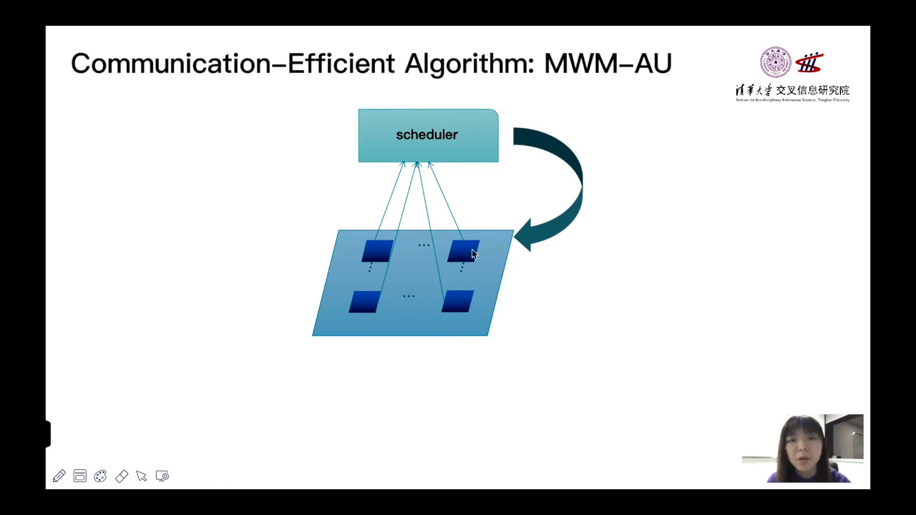
mouse_move(578, 213)
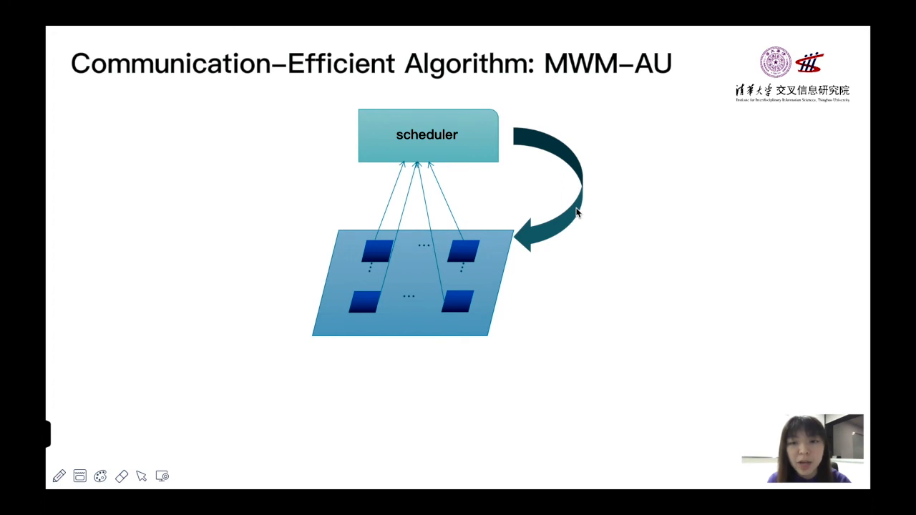
mouse_move(621, 199)
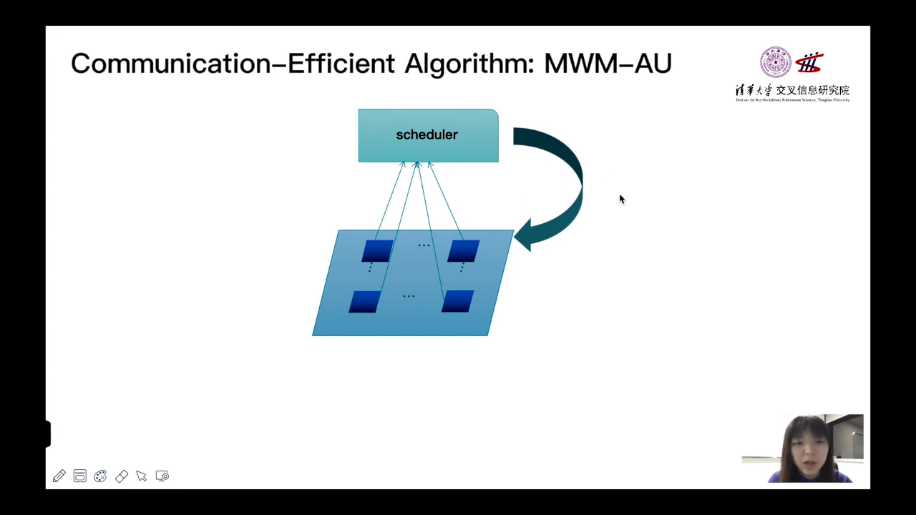
mouse_move(629, 224)
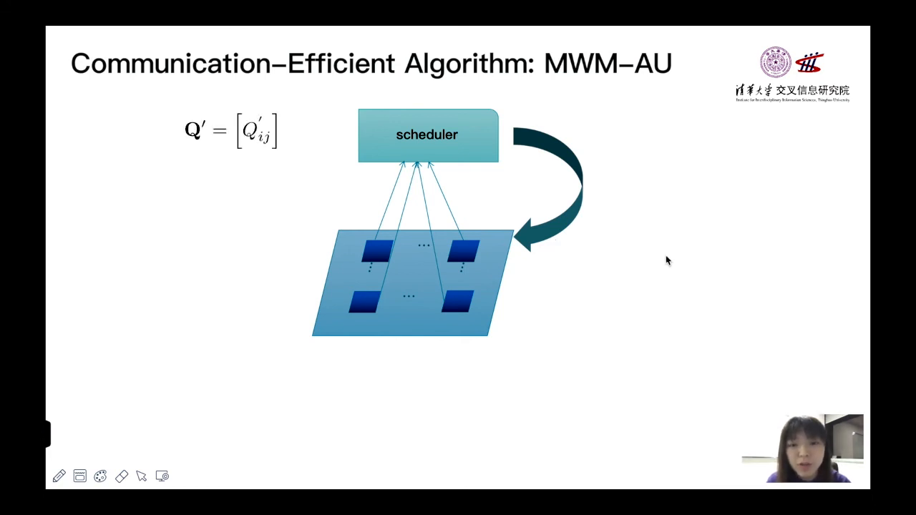
mouse_move(681, 262)
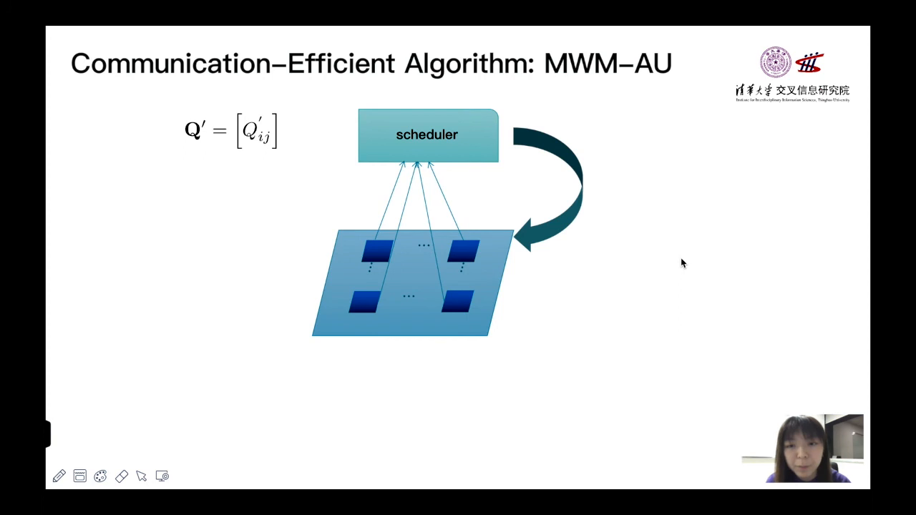
mouse_move(680, 206)
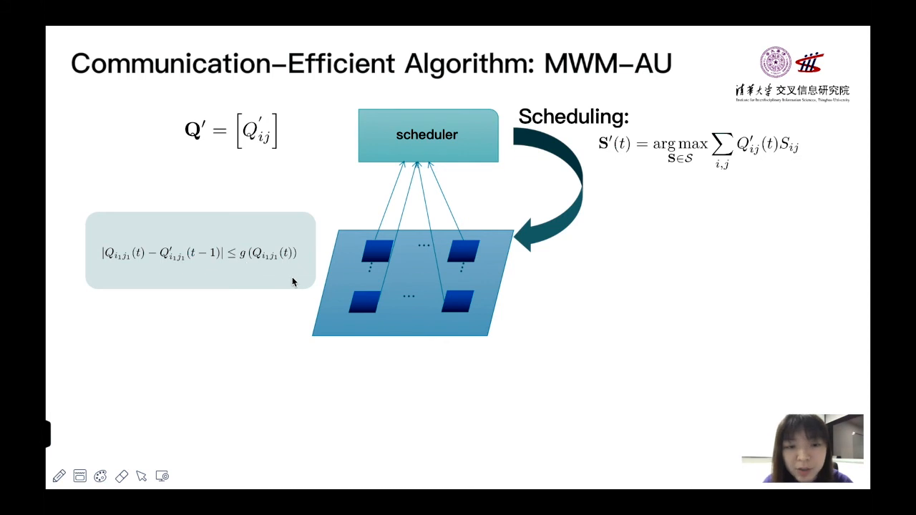
mouse_move(317, 209)
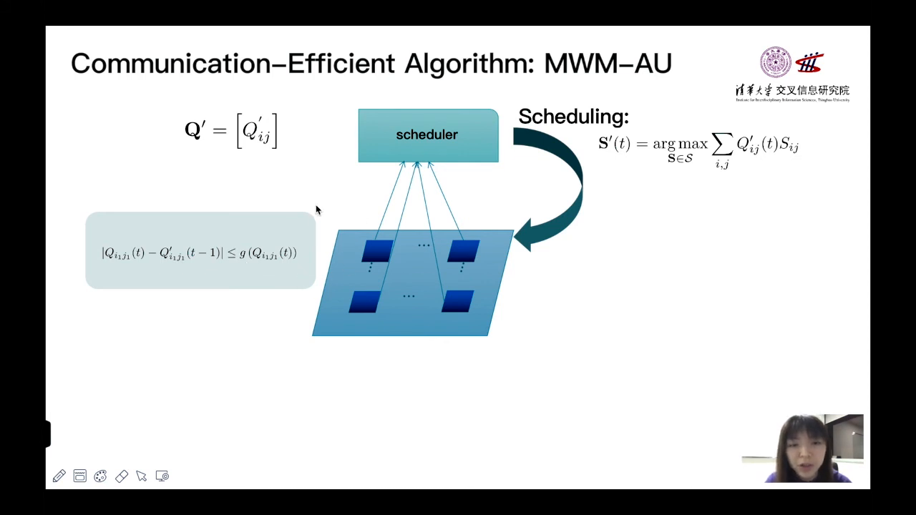
mouse_move(188, 274)
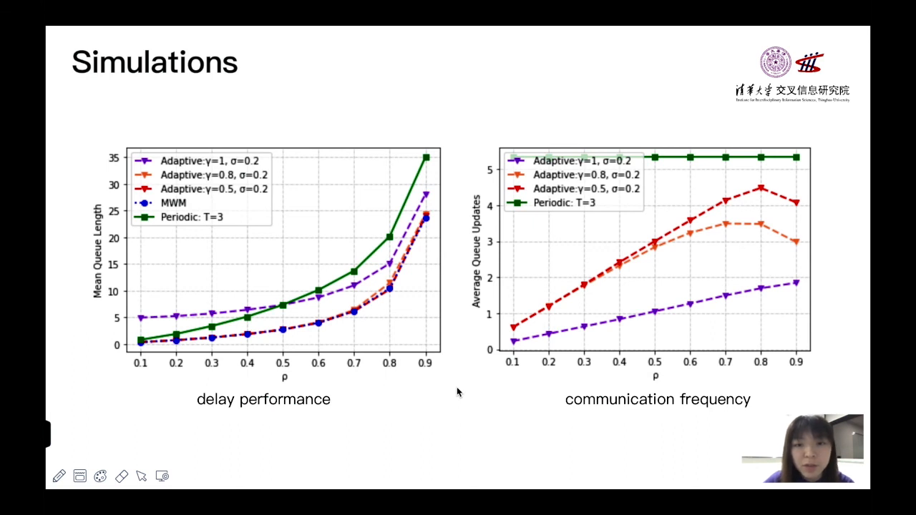
mouse_move(404, 367)
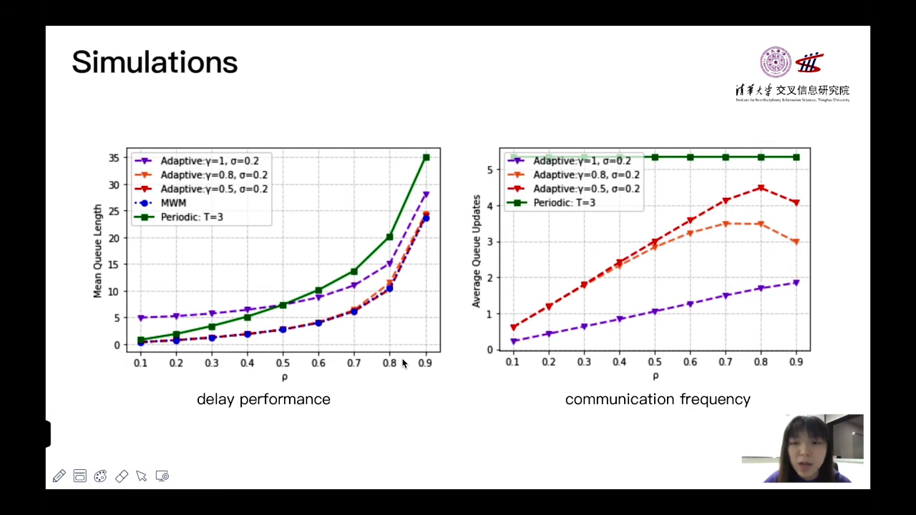
mouse_move(256, 281)
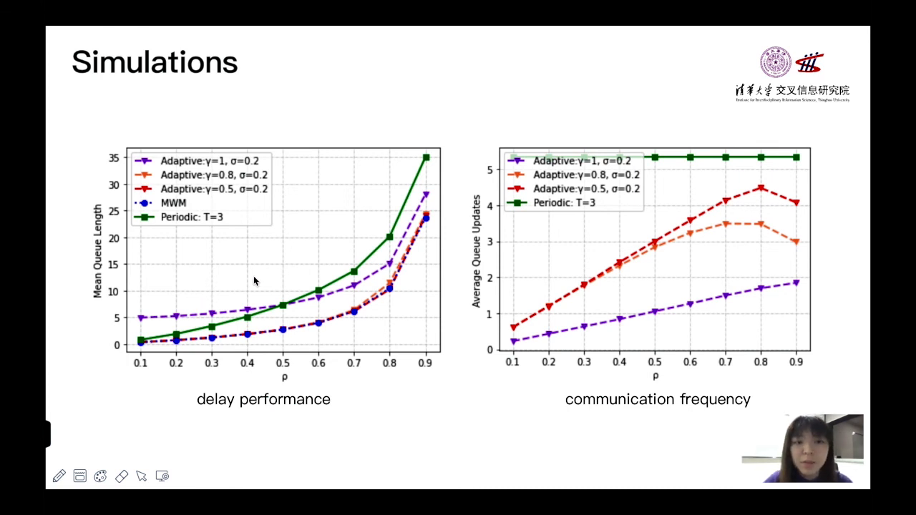
mouse_move(206, 284)
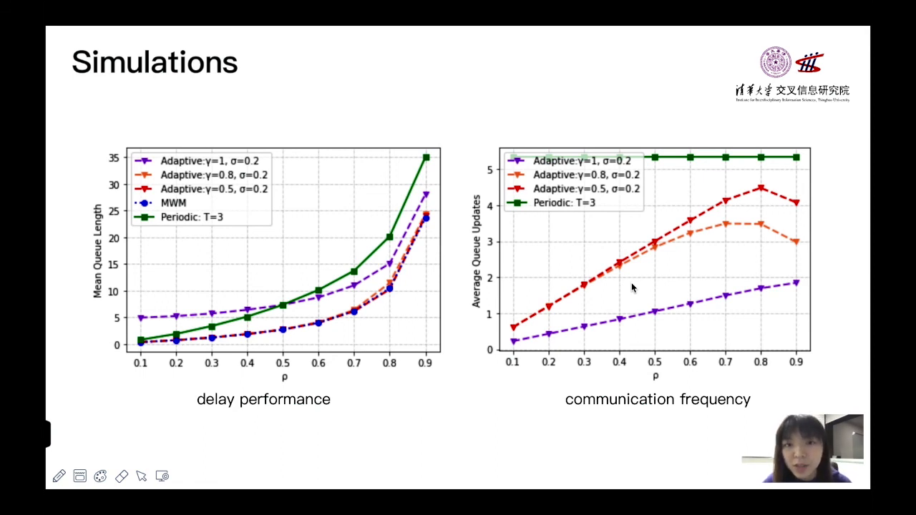
Step: Advance to the Simulations: Heavy Traffic slide with uniform and non-uniform plots
key(Right)
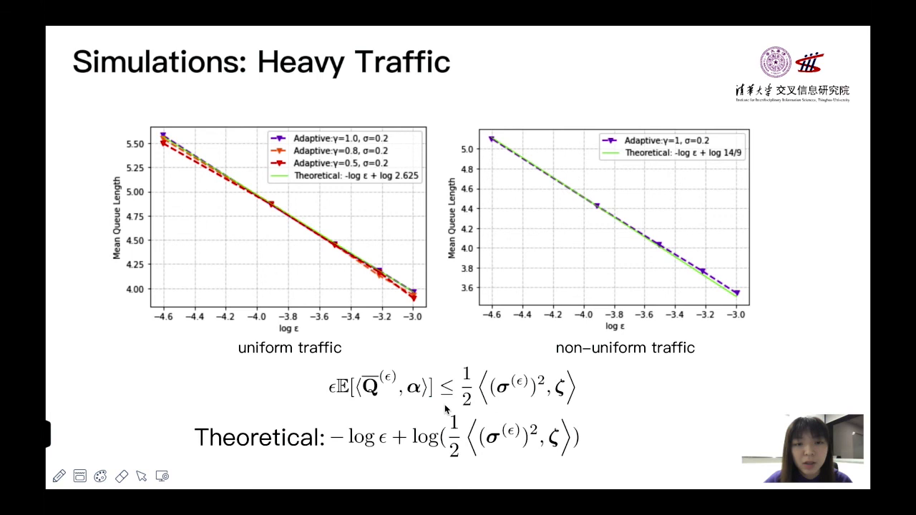
mouse_move(407, 402)
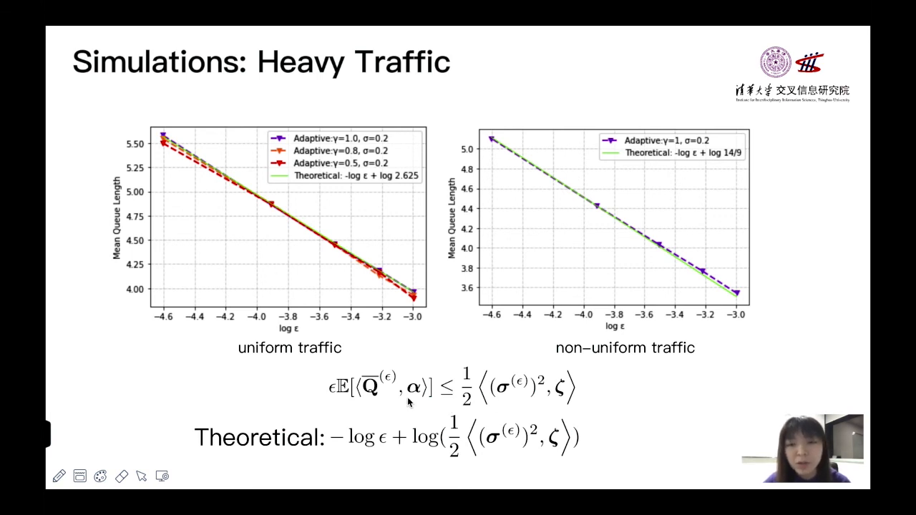
mouse_move(443, 462)
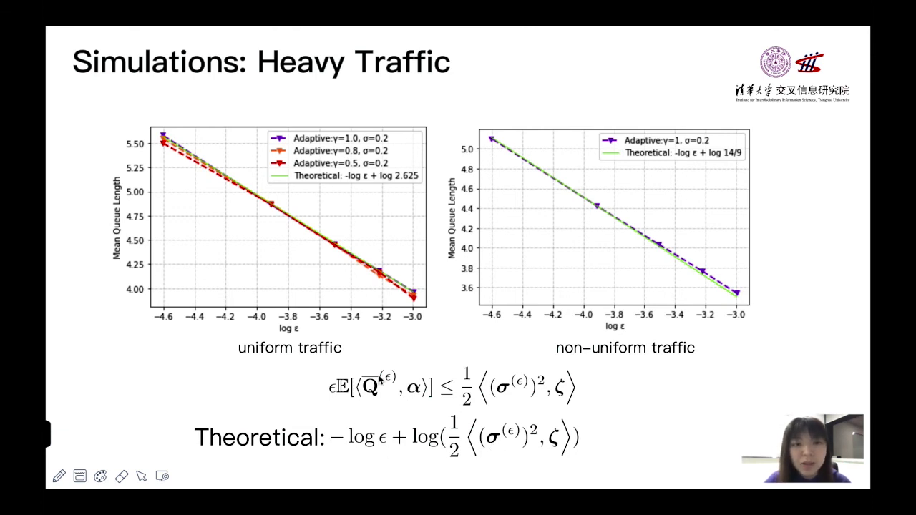
mouse_move(321, 215)
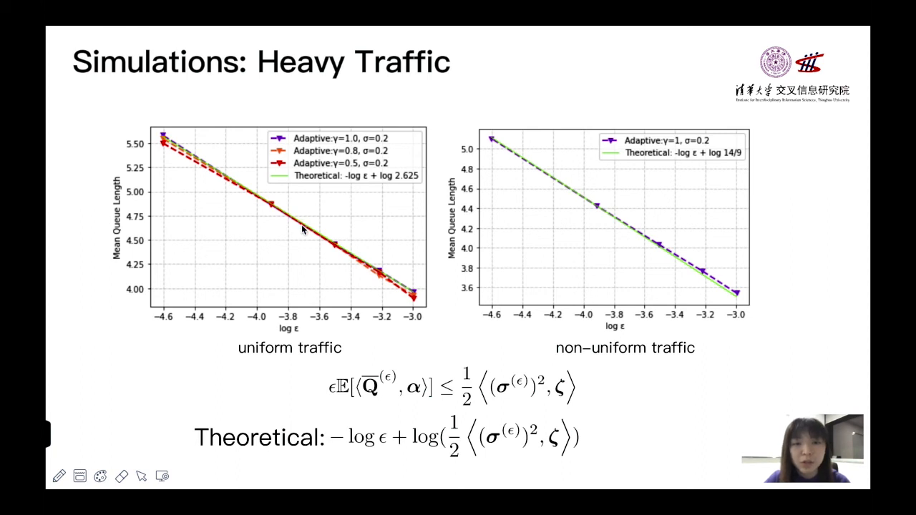
mouse_move(690, 361)
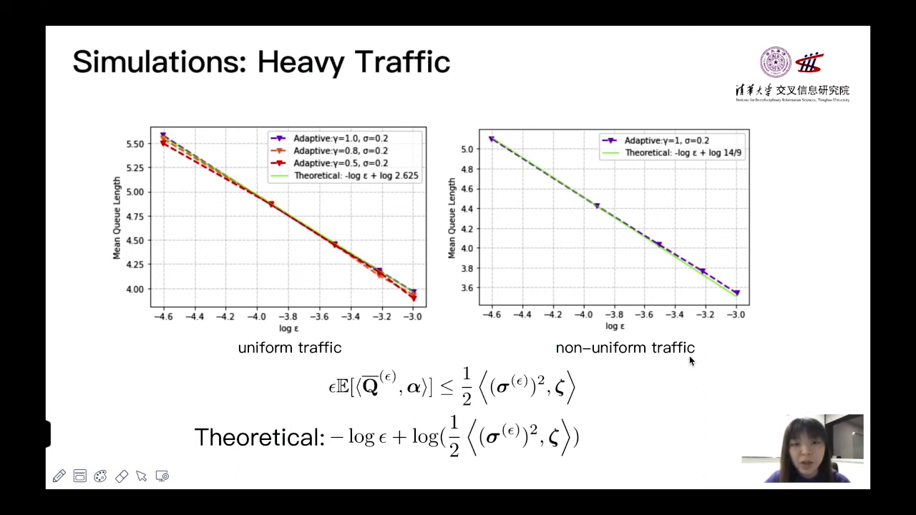
mouse_move(703, 366)
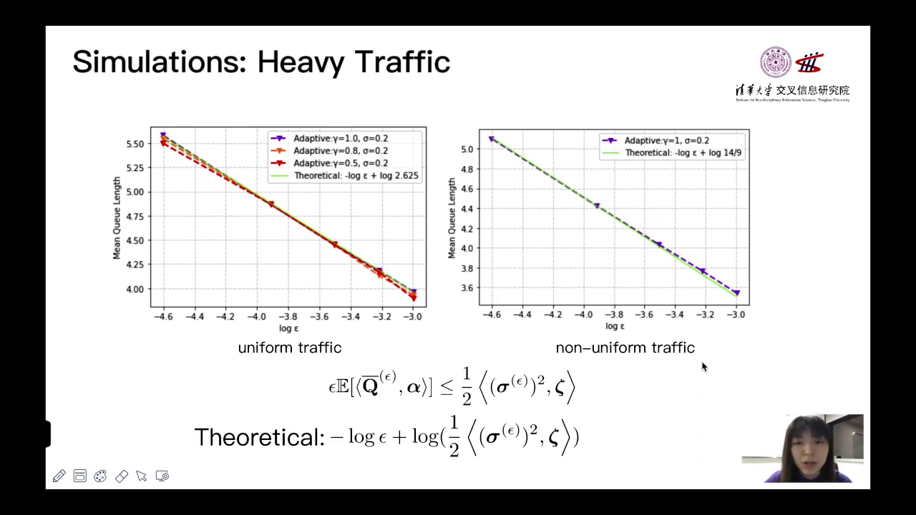
Step: Advance to the Conclusions slide
key(Right)
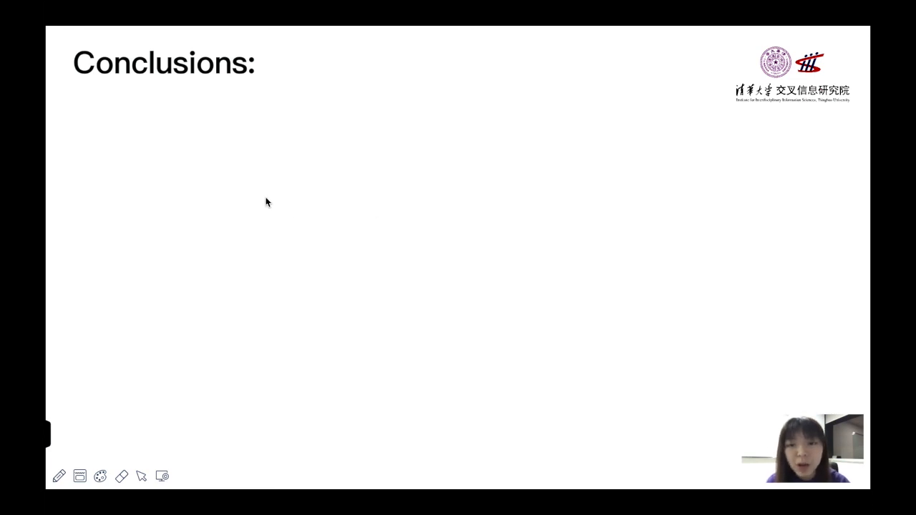
mouse_move(378, 198)
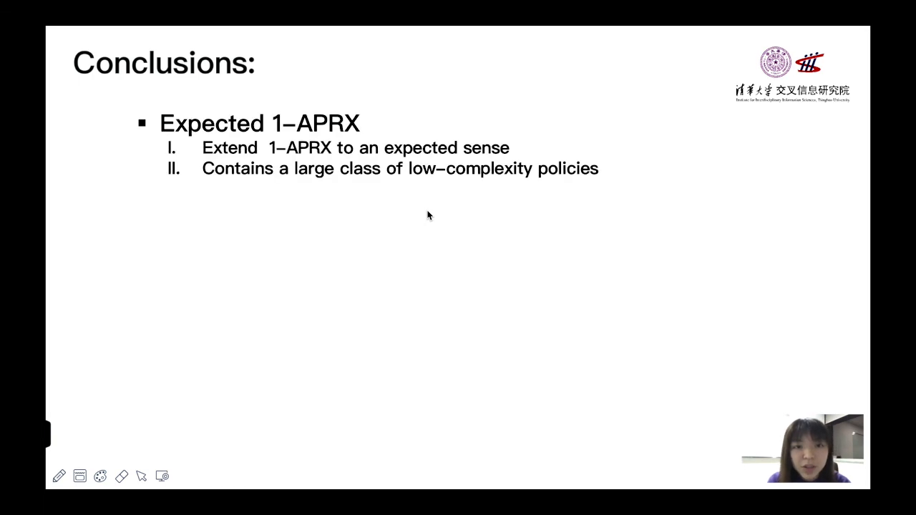
mouse_move(358, 168)
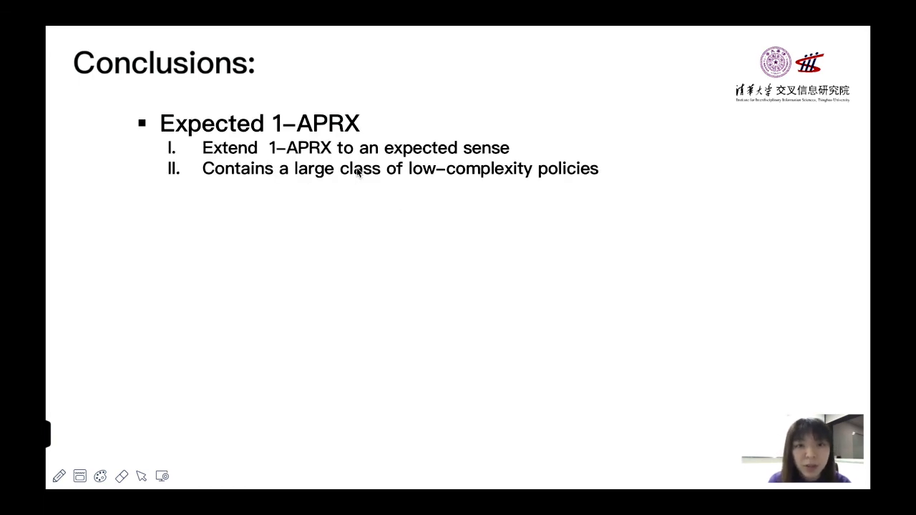
mouse_move(392, 234)
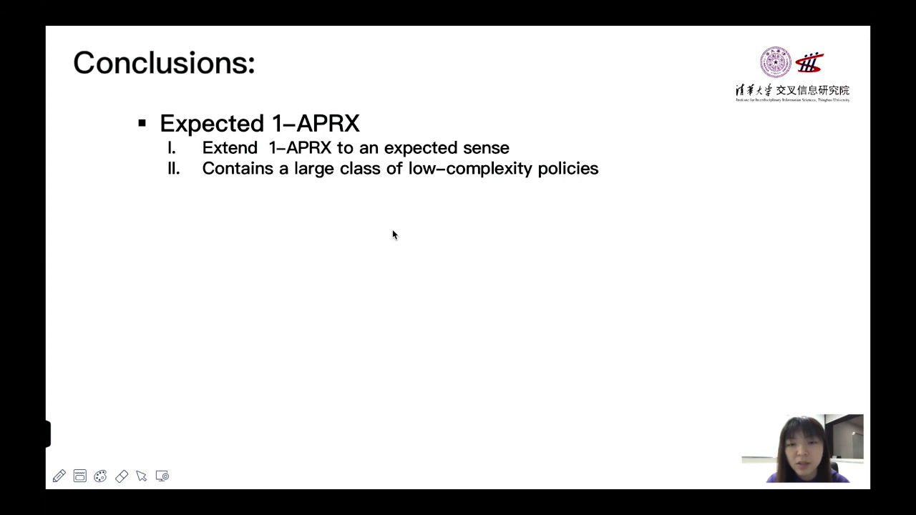
mouse_move(367, 228)
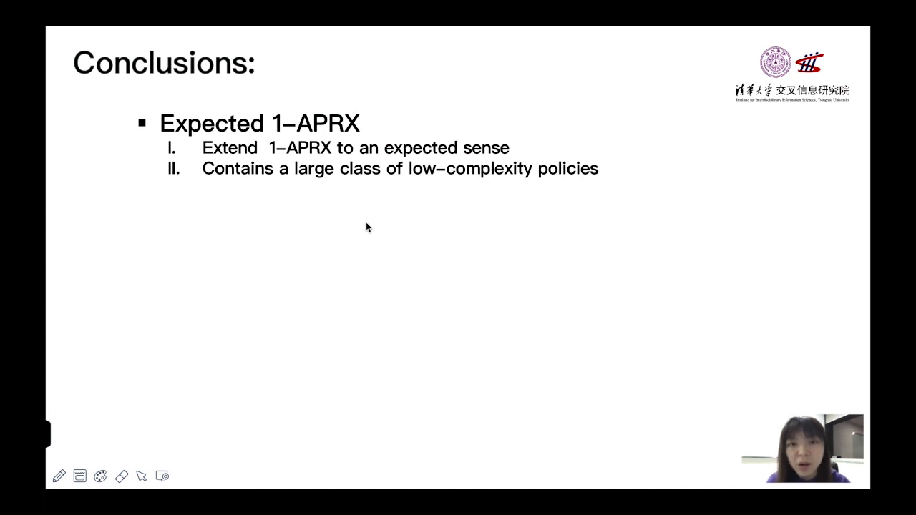
mouse_move(352, 221)
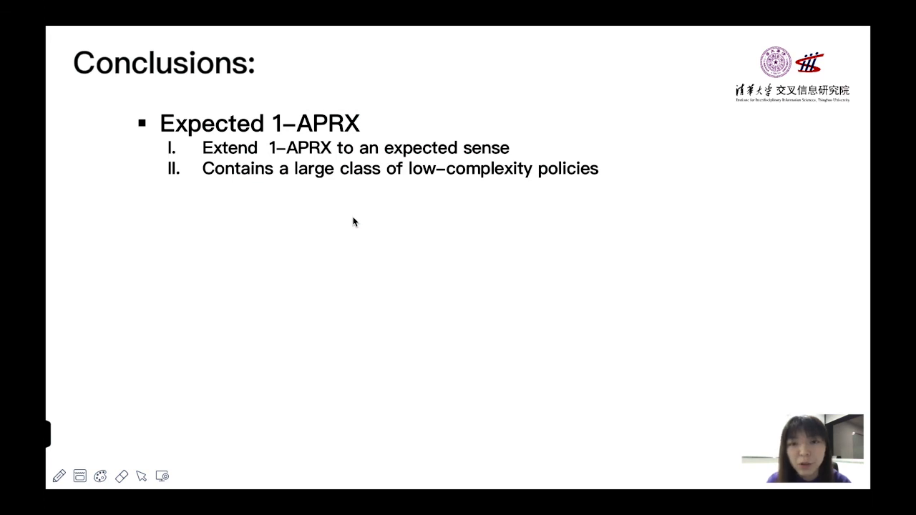
mouse_move(389, 245)
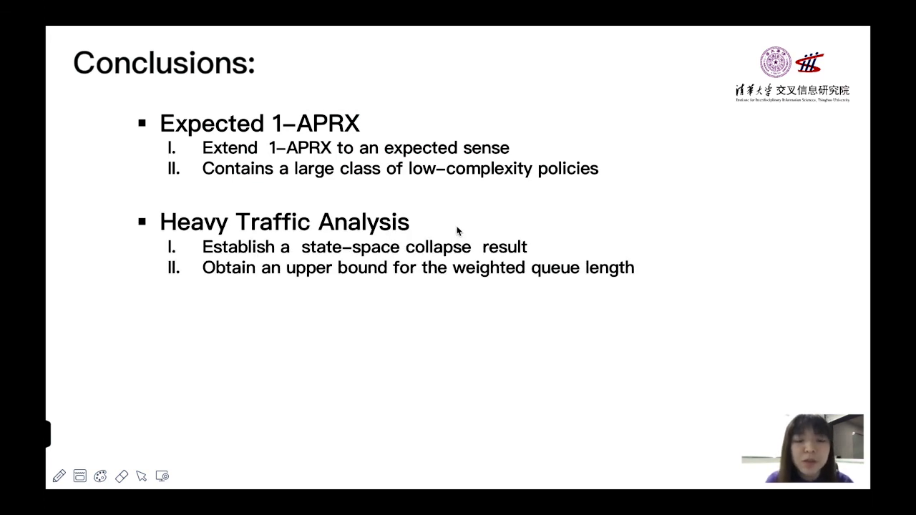
mouse_move(422, 259)
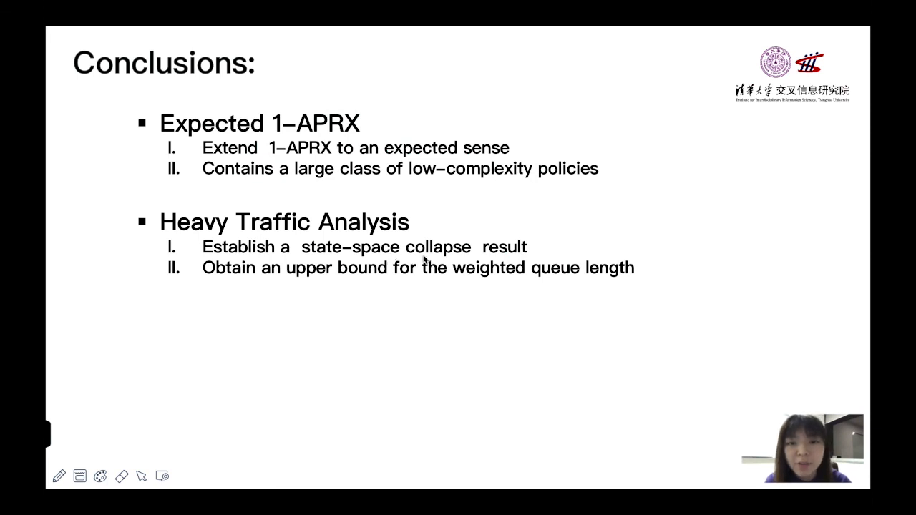
mouse_move(340, 257)
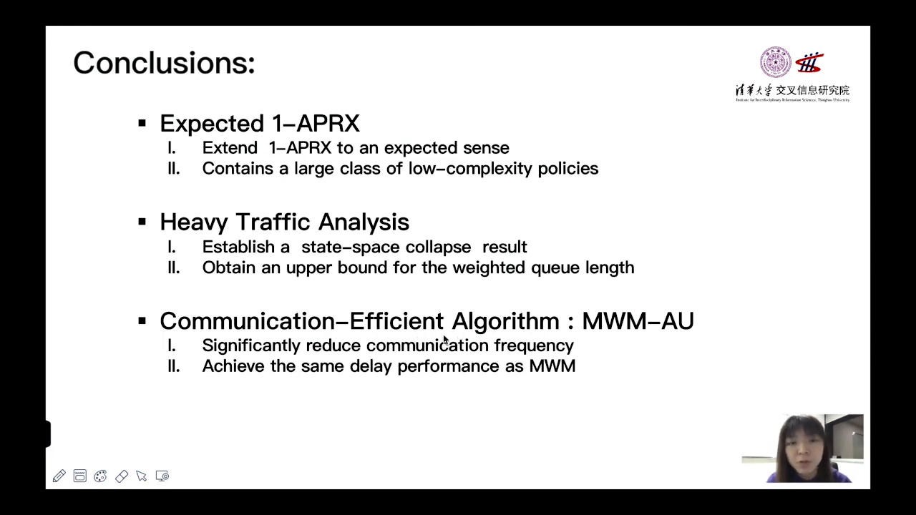
mouse_move(493, 372)
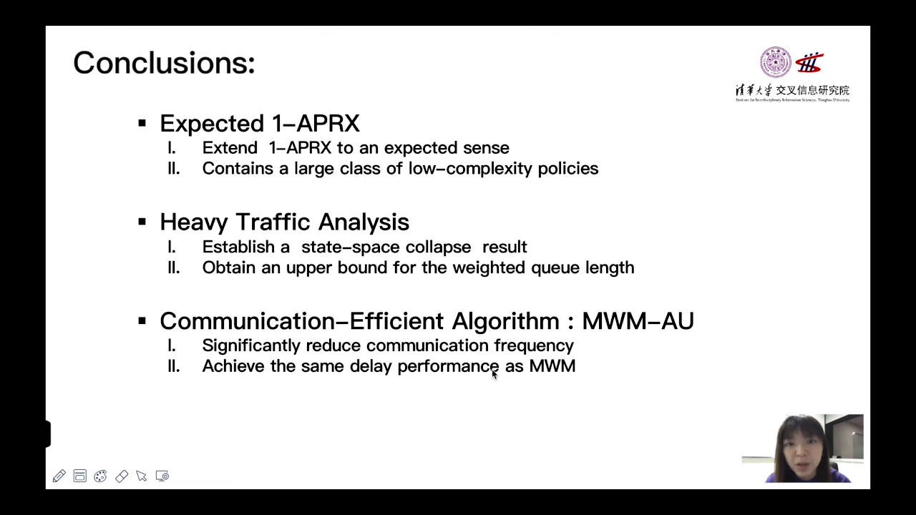